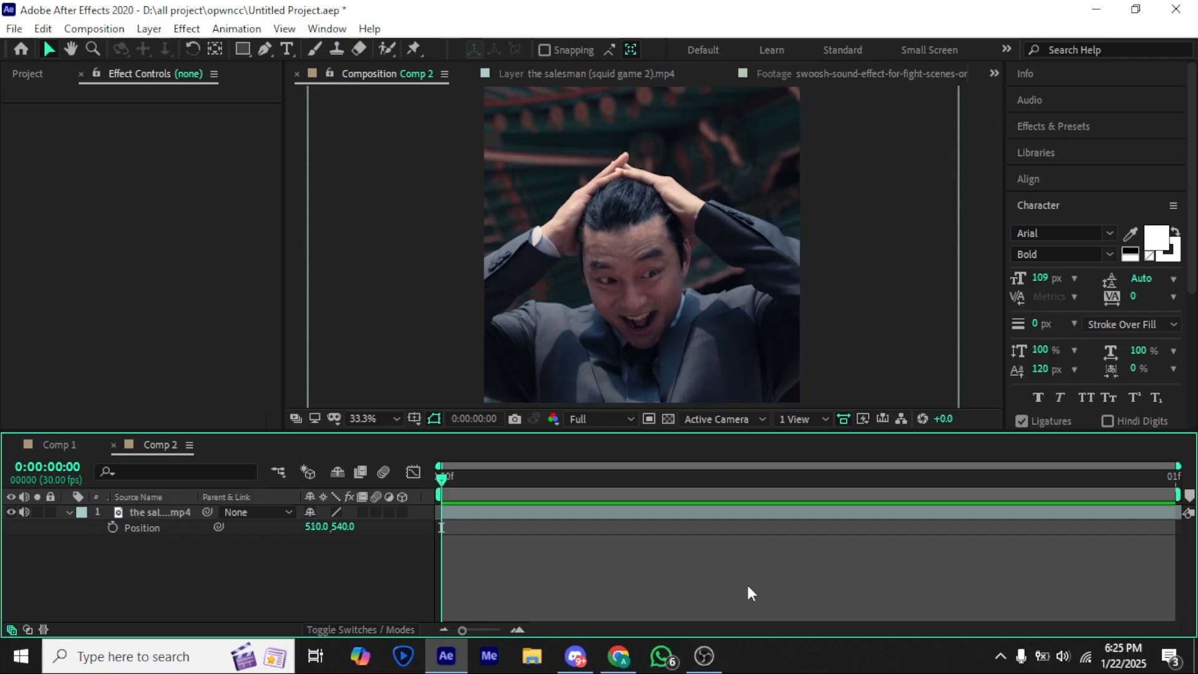
# Add a new adjustment layer above the salesman clip in Comp 2
pyautogui.rightClick(293, 357)
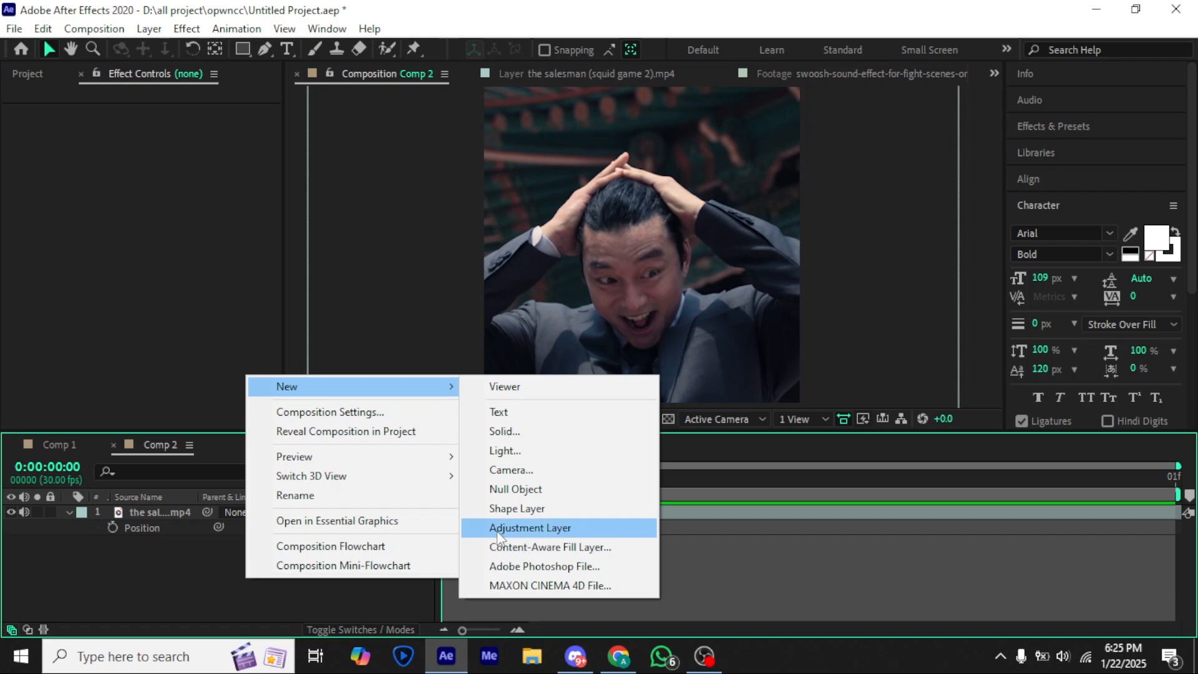
pyautogui.click(529, 527)
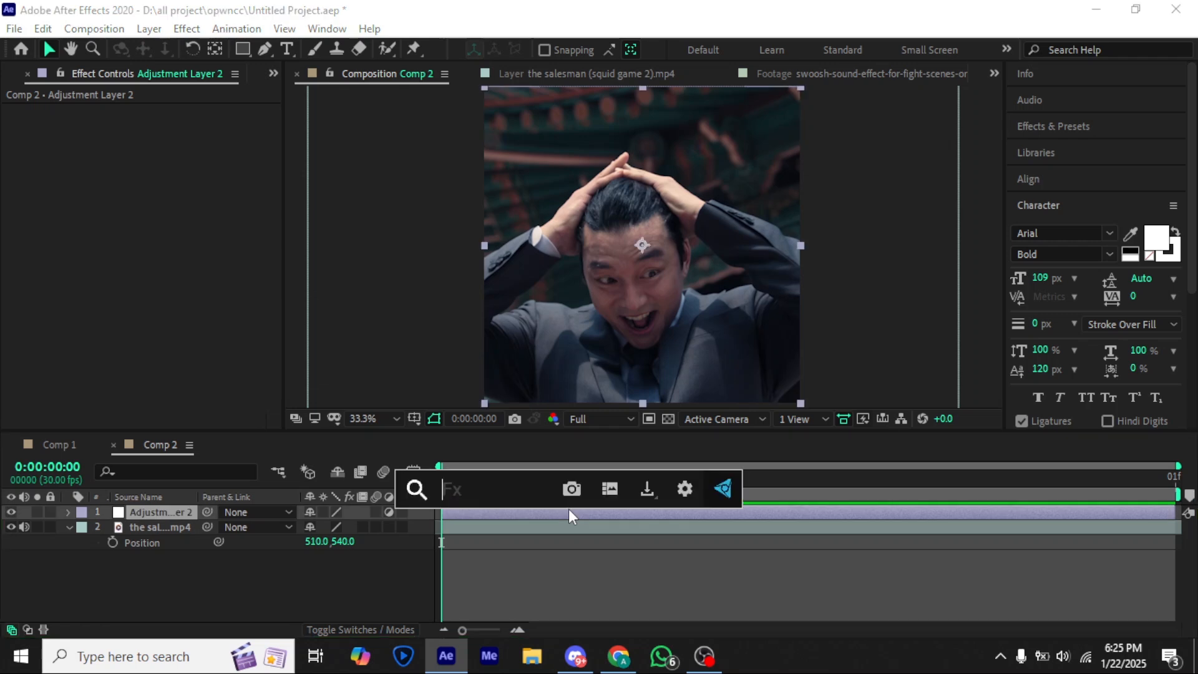
# Apply S_Sharpen with Small Detail Size 4 and Scale Tiny 4, Small 2, Medium 3, Large 4
pyautogui.write('s_shar')
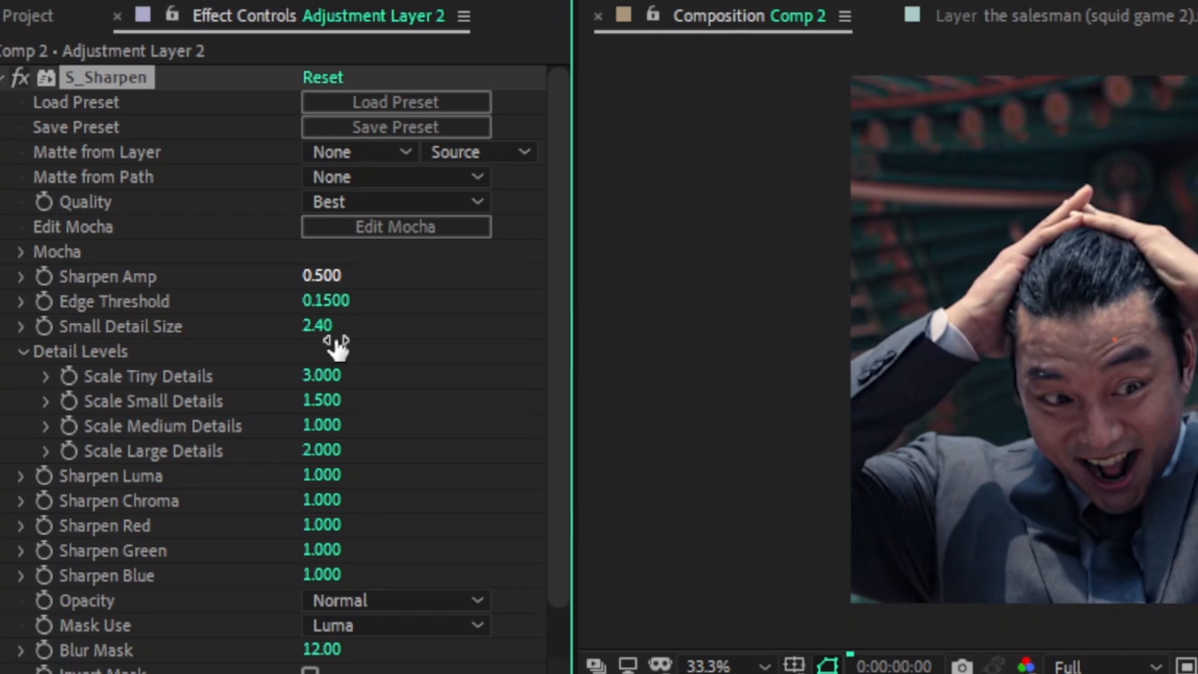
pyautogui.moveTo(317, 324); pyautogui.dragTo(352, 324)
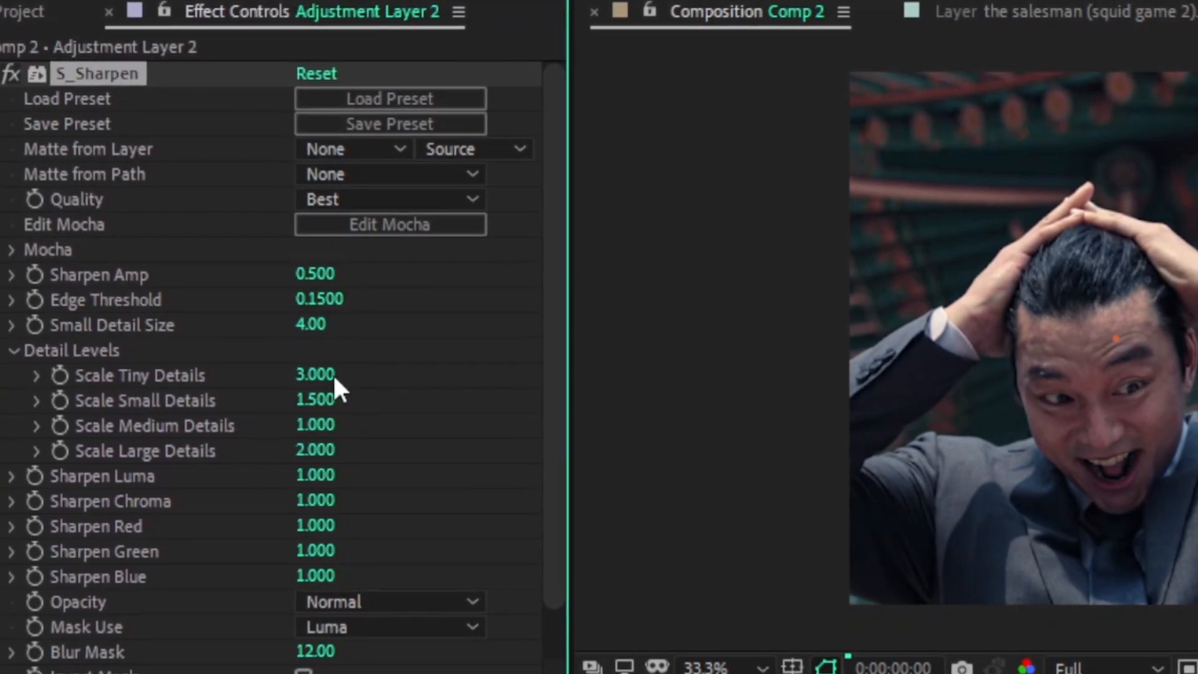
pyautogui.doubleClick(314, 375)
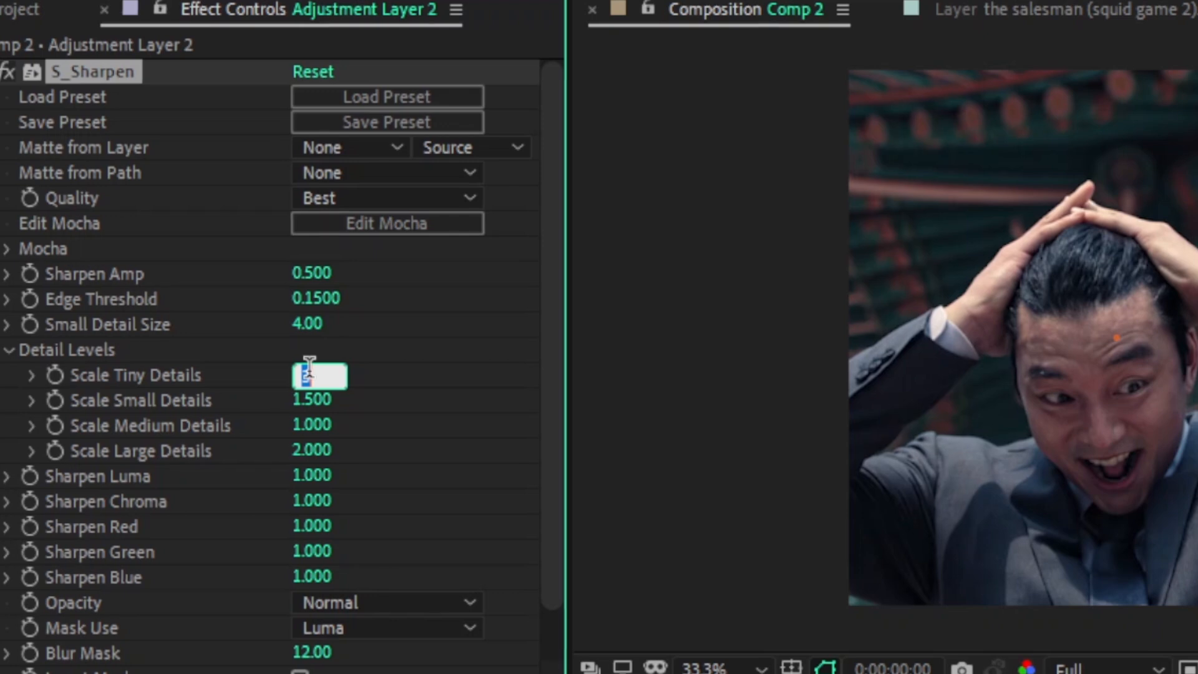
pyautogui.write('4.000')
pyautogui.click(313, 398)
pyautogui.write('2.000')
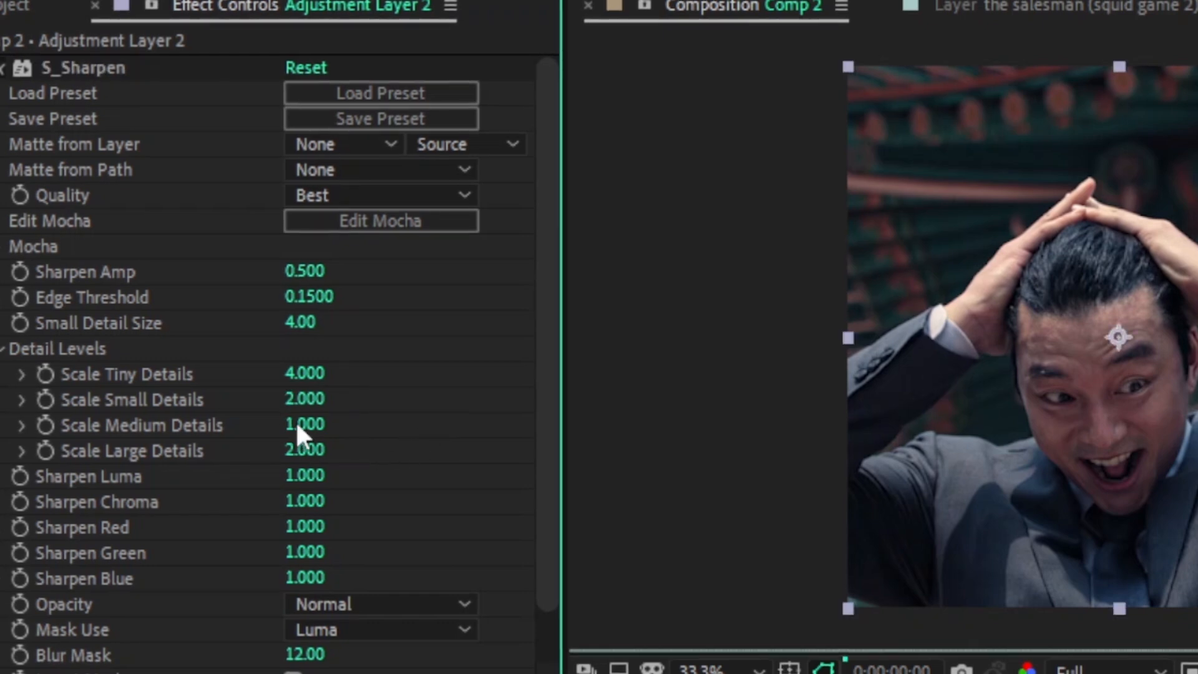
pyautogui.doubleClick(304, 425)
pyautogui.write('3.000')
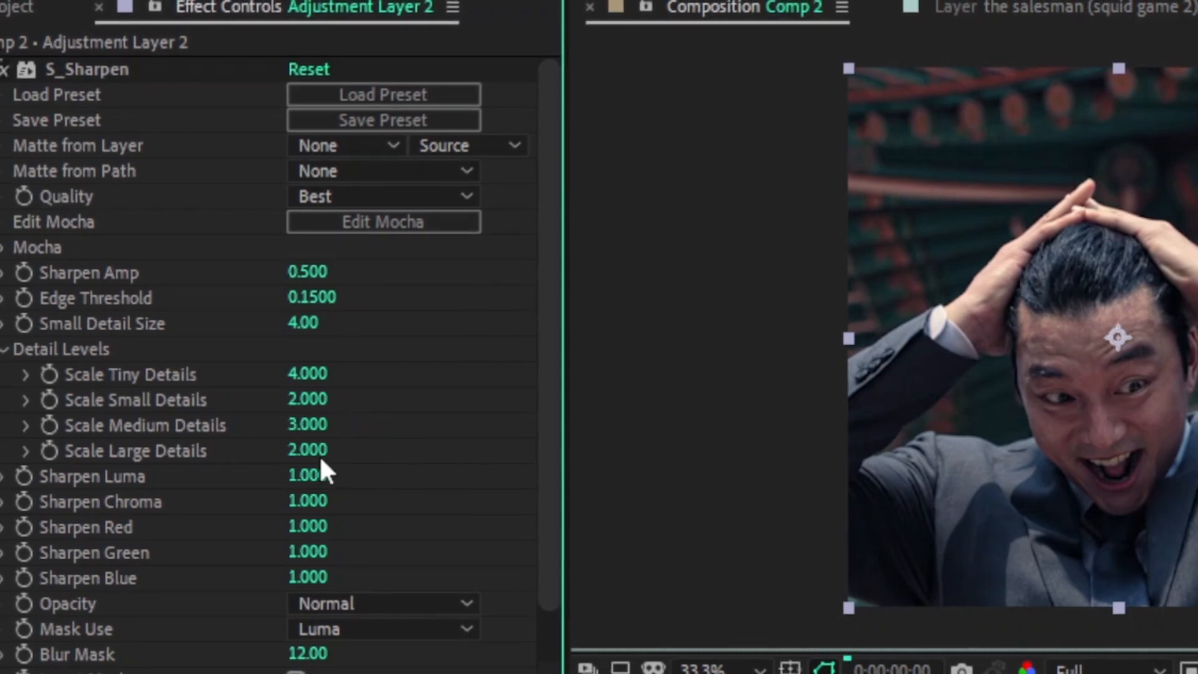
pyautogui.click(306, 450)
pyautogui.write('4.000')
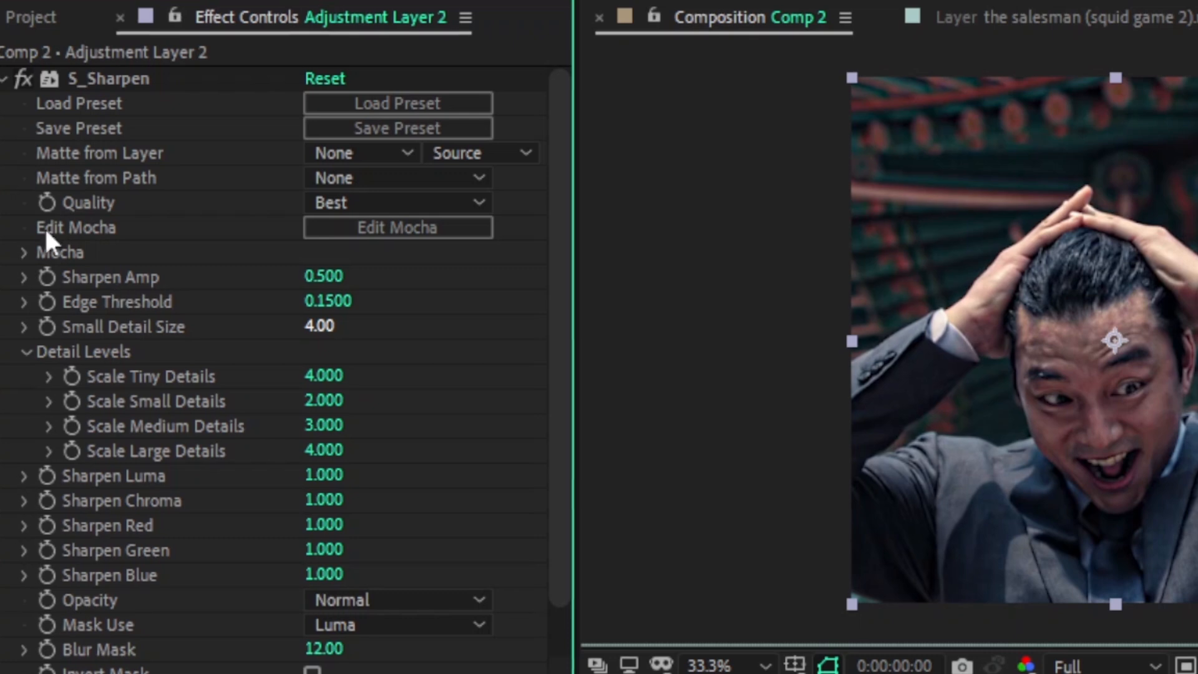
pyautogui.press('ctrl+s')
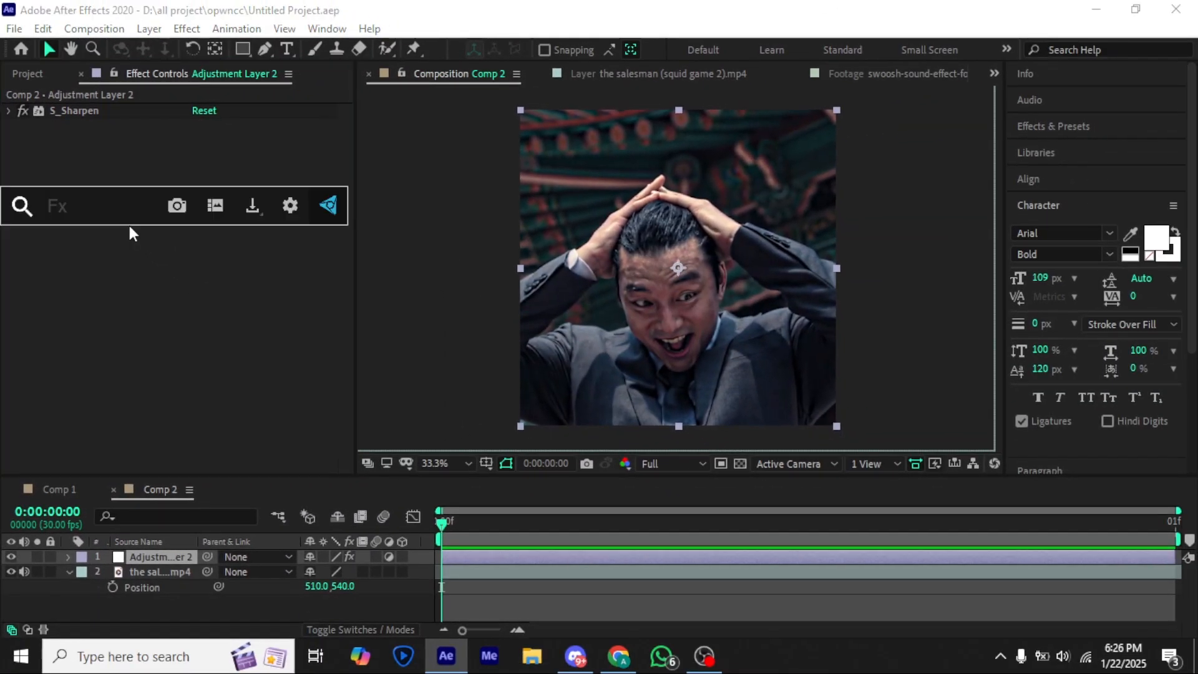
# Apply BCC Unsharp Mask and set its Radius to 25, then edit the Amount
pyautogui.write('unshar')
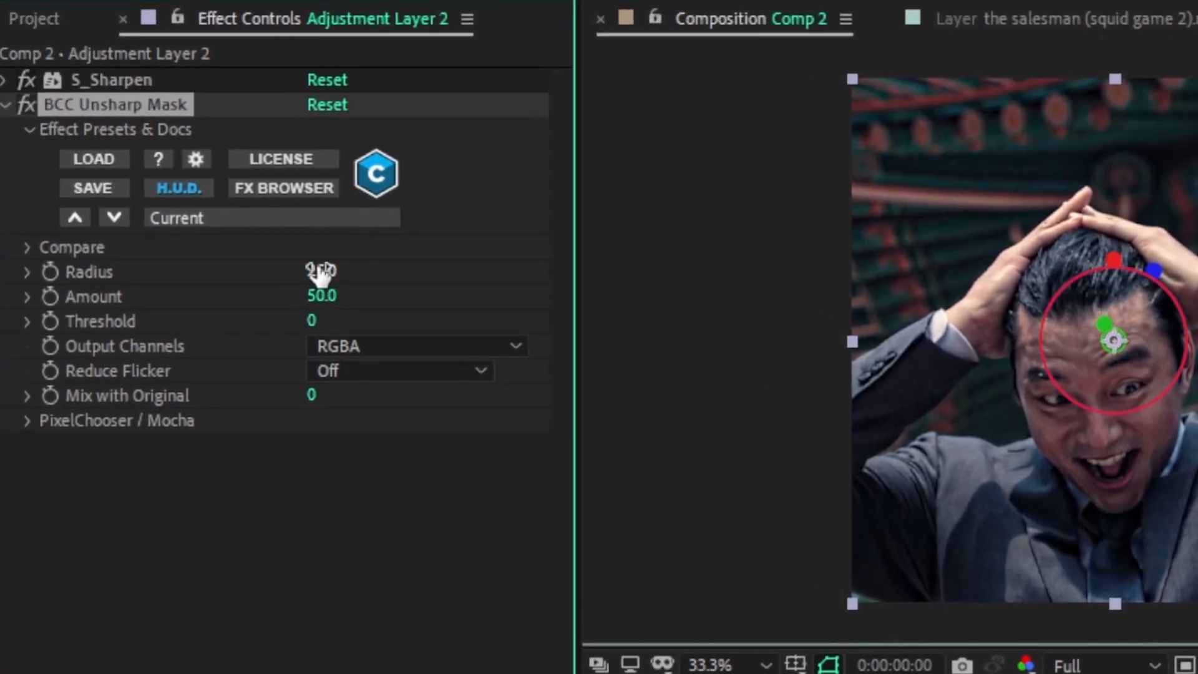
pyautogui.moveTo(321, 271); pyautogui.dragTo(336, 272)
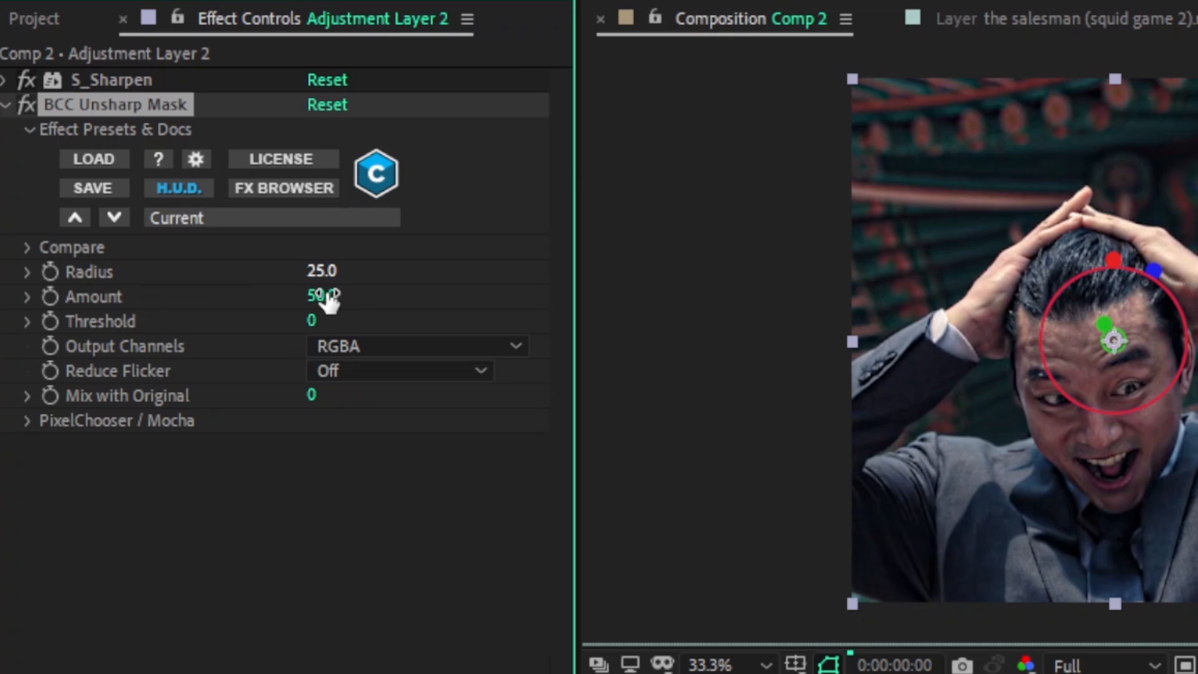
pyautogui.doubleClick(321, 297)
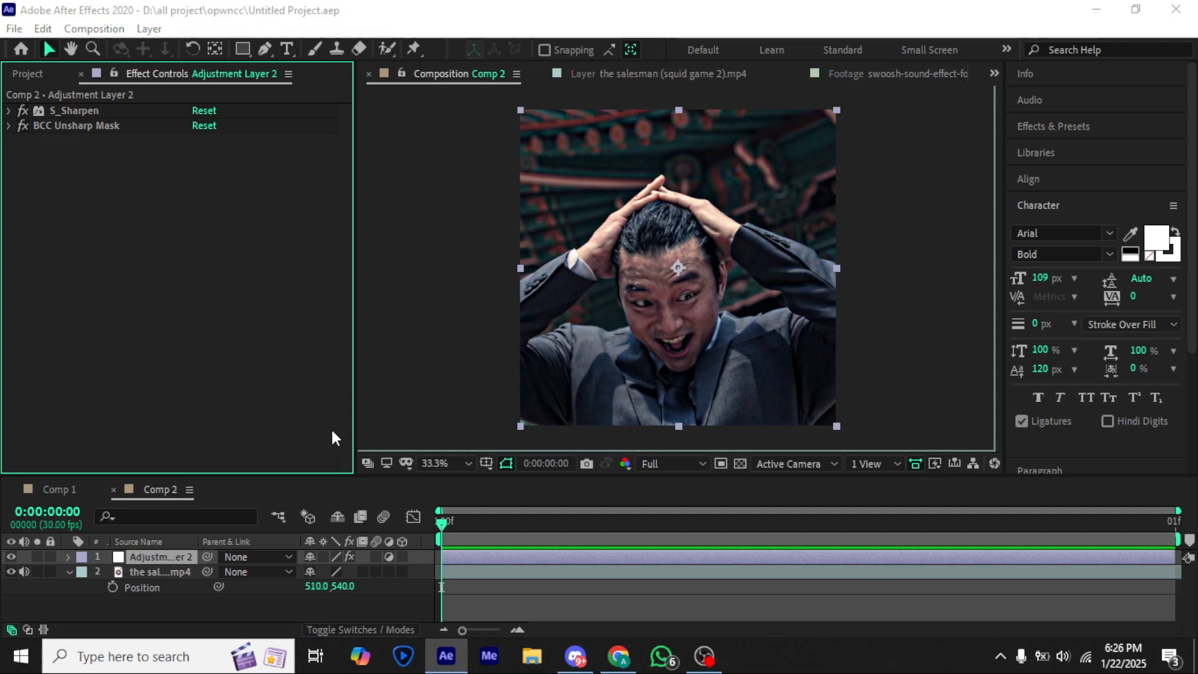
# Apply Magic Bullet Looks above BCC Unsharp Mask and launch its Looks editor
pyautogui.write('looks')
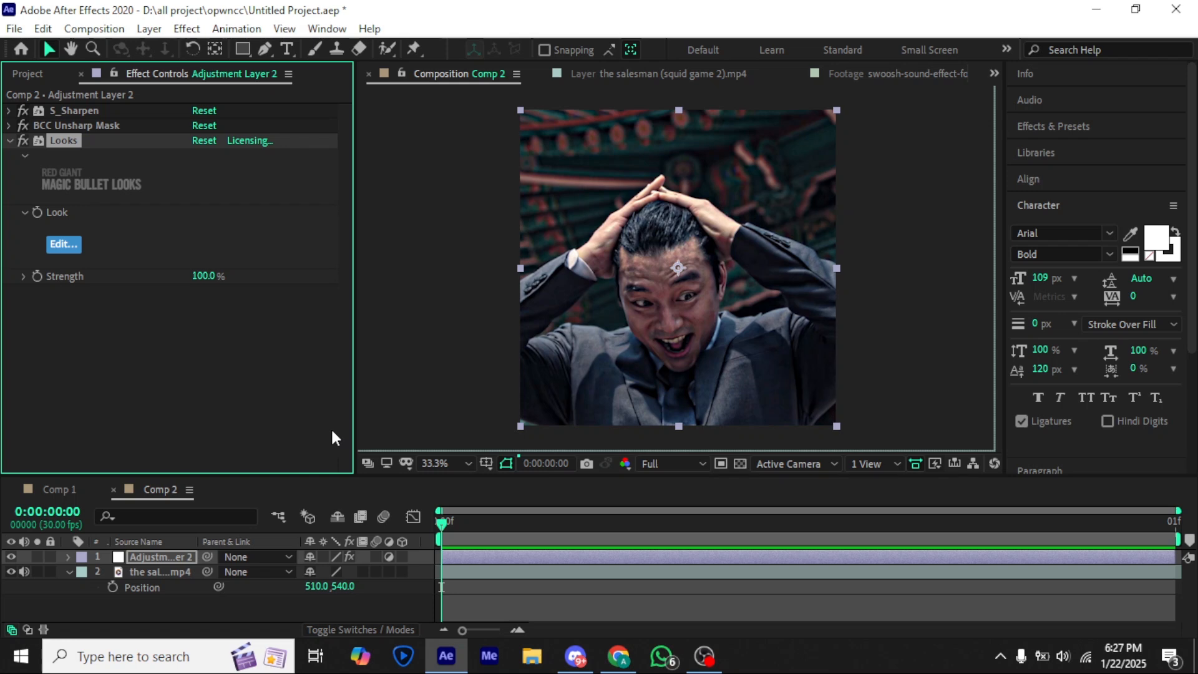
pyautogui.moveTo(55, 151)
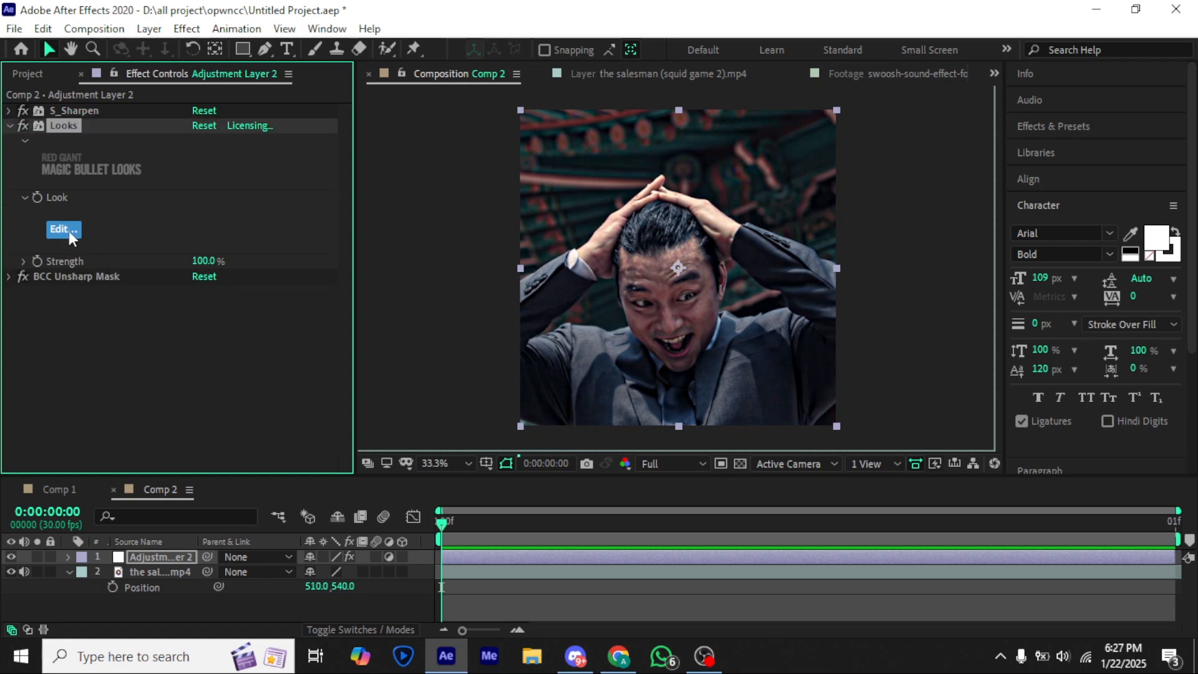
pyautogui.click(62, 230)
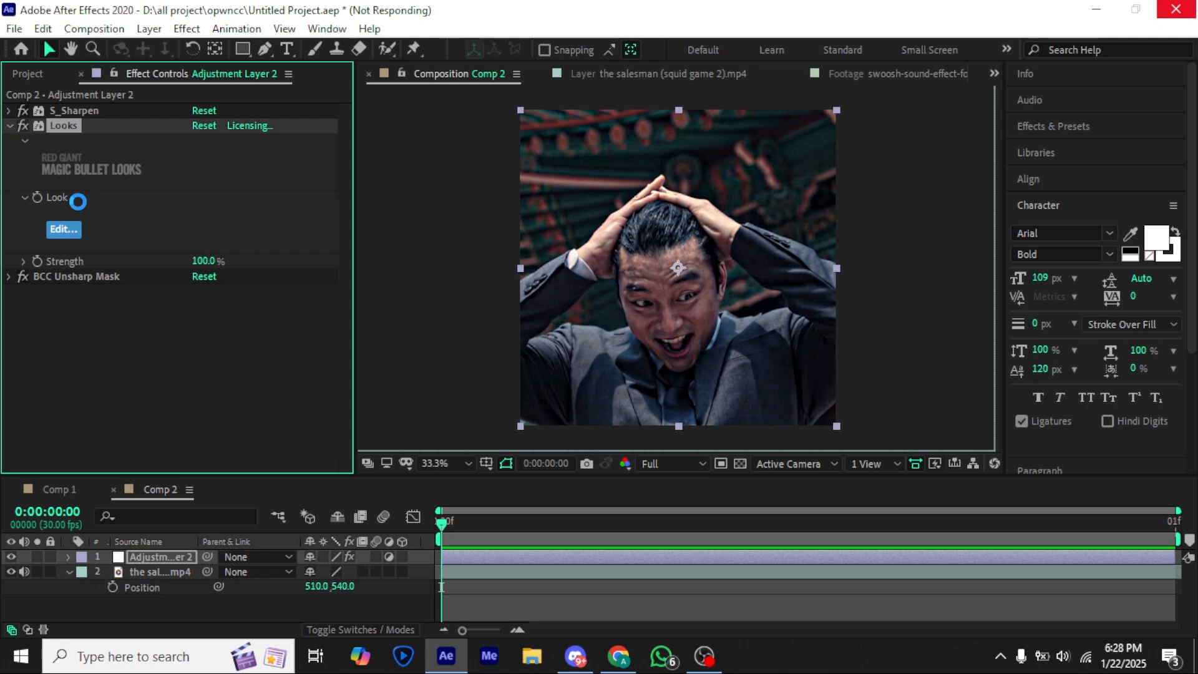
pyautogui.click(63, 229)
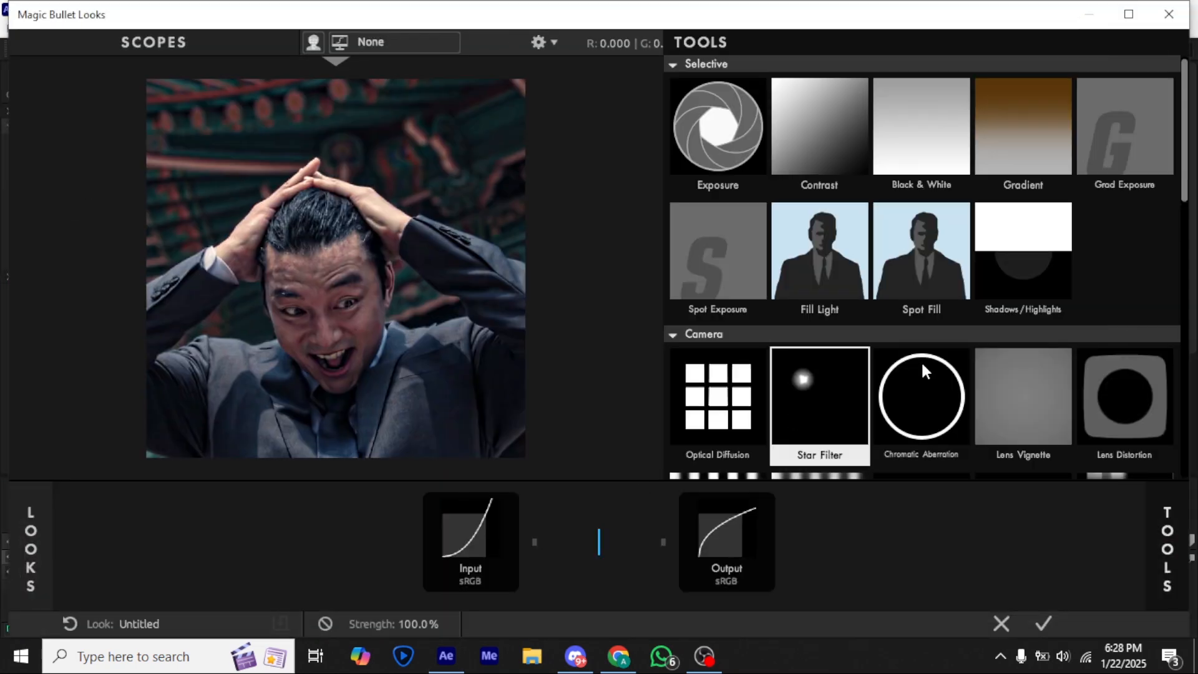
# In the Channel Mixer, set red's own red about 1.5, green into red 1.000 and blue into red 0.800
pyautogui.scroll(-3)
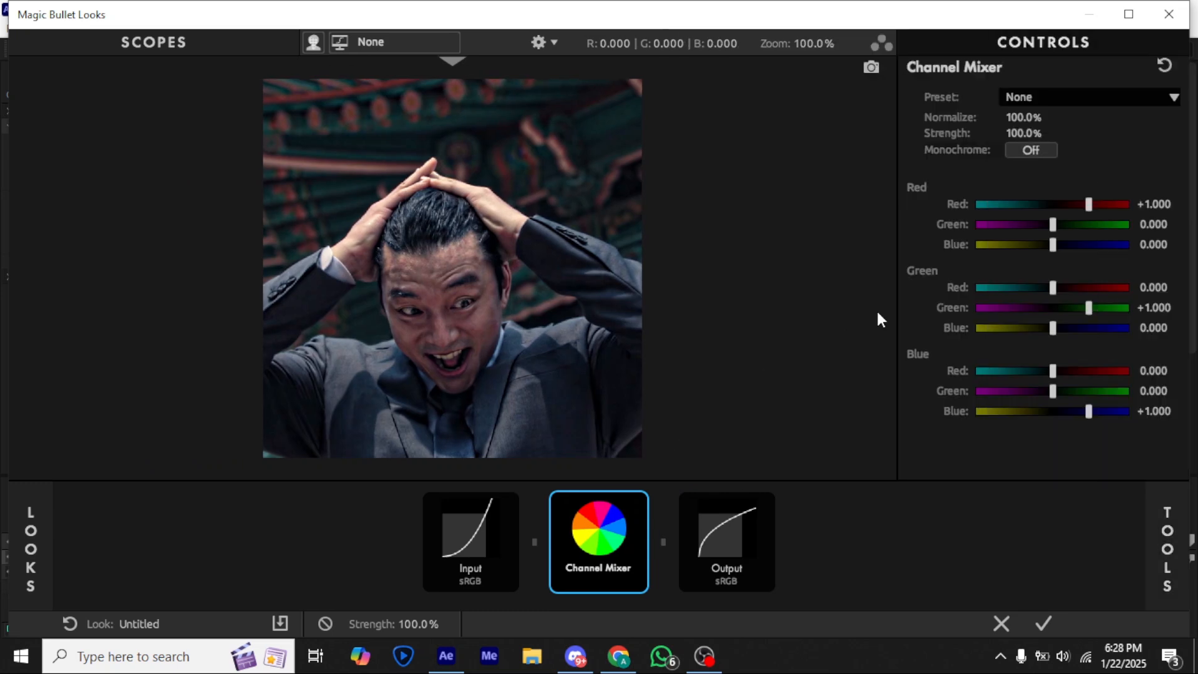
pyautogui.moveTo(1089, 204); pyautogui.dragTo(1085, 204)
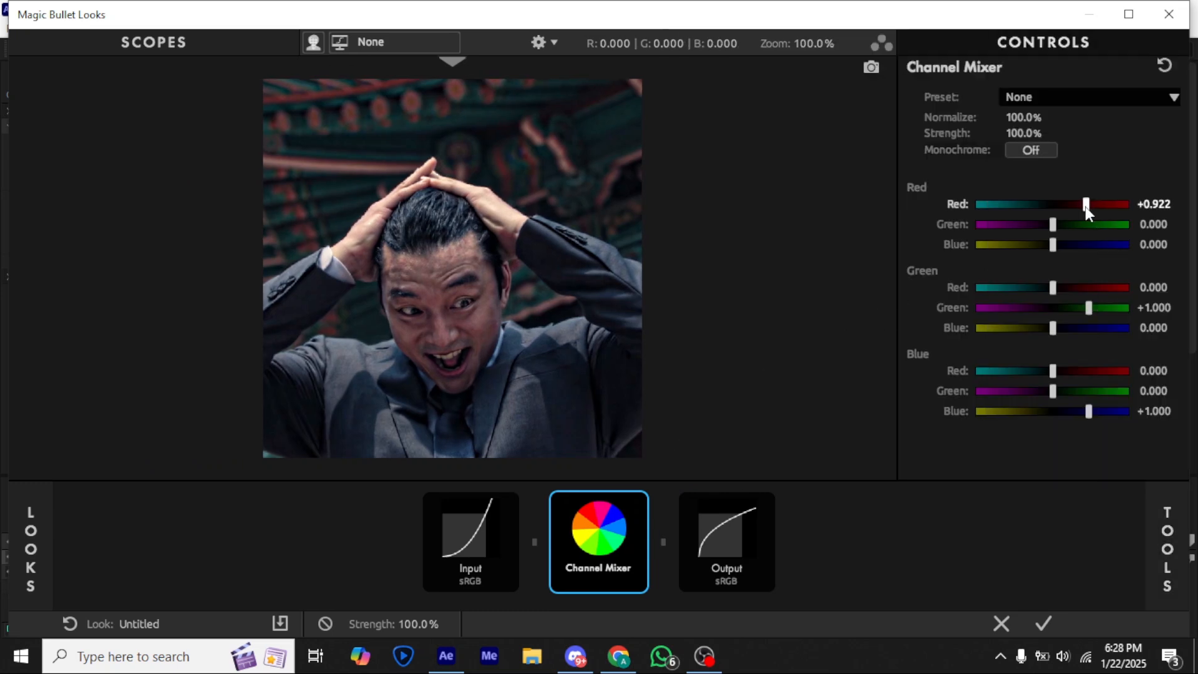
pyautogui.moveTo(1085, 204); pyautogui.dragTo(1106, 205)
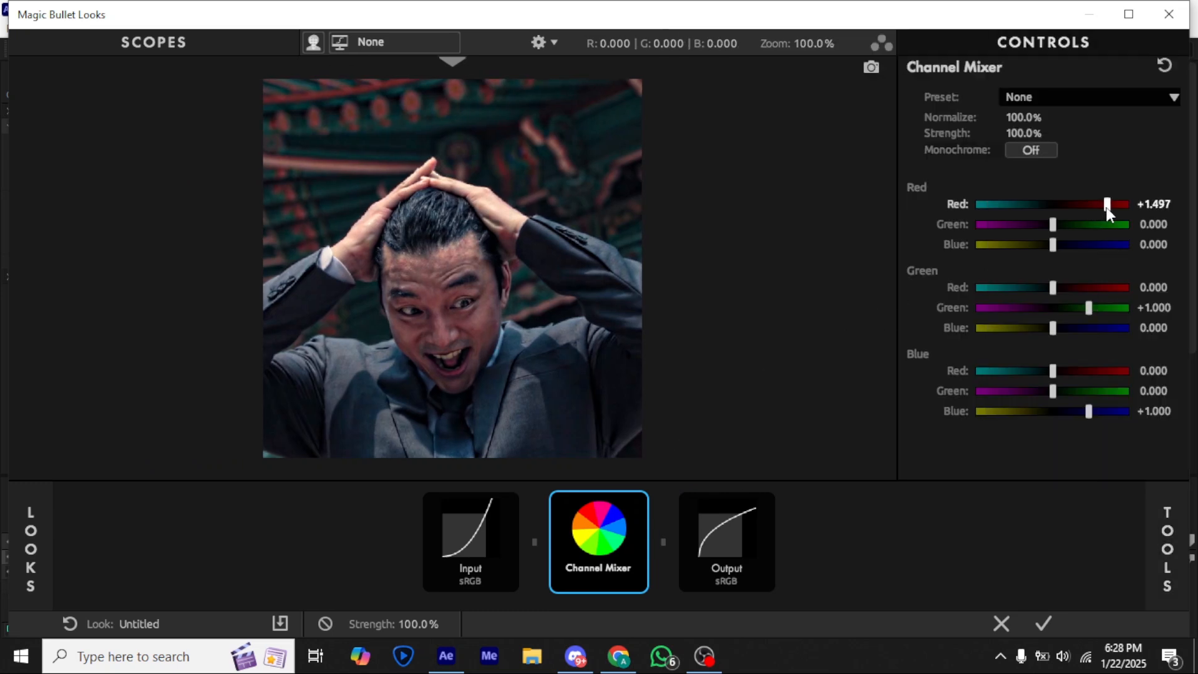
pyautogui.click(1154, 204)
pyautogui.write('+1.500')
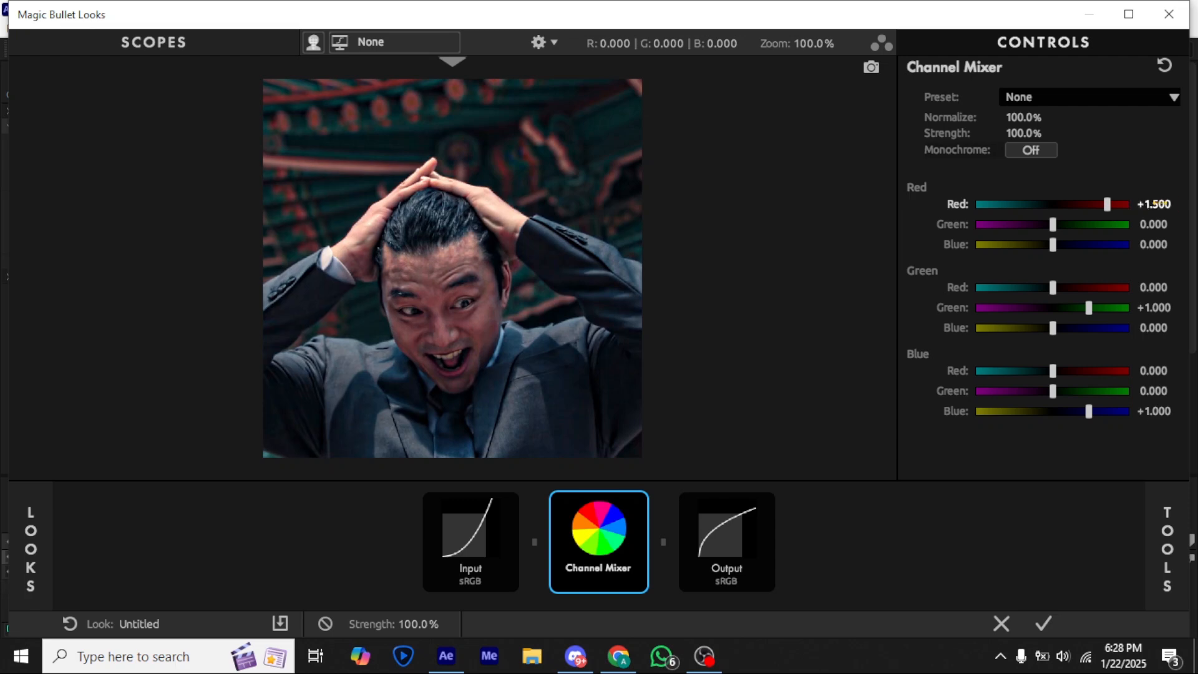
pyautogui.moveTo(1056, 225); pyautogui.dragTo(1079, 225)
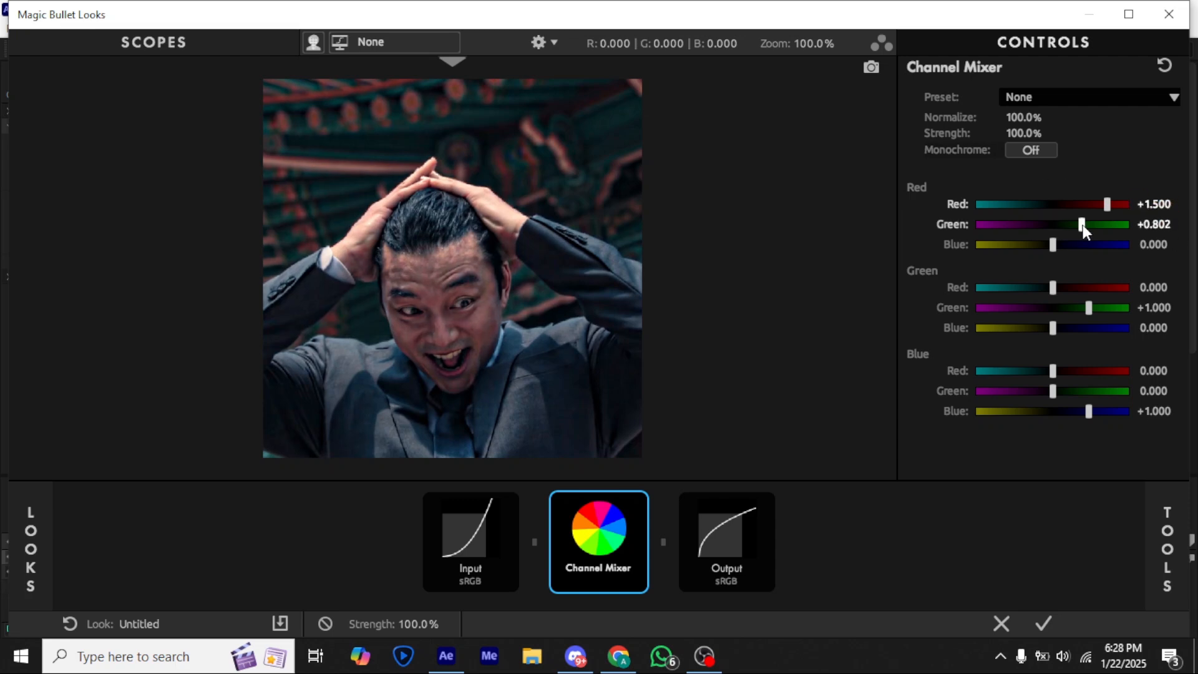
pyautogui.moveTo(1080, 225); pyautogui.dragTo(1093, 224)
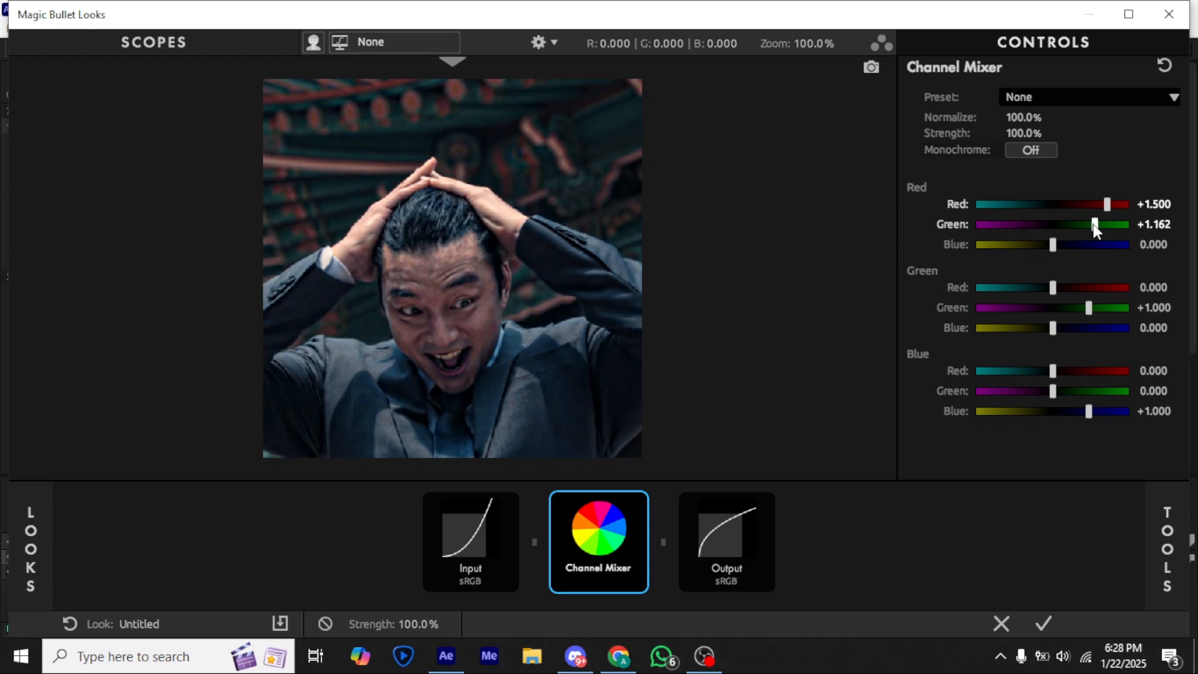
pyautogui.moveTo(1094, 225); pyautogui.dragTo(1086, 224)
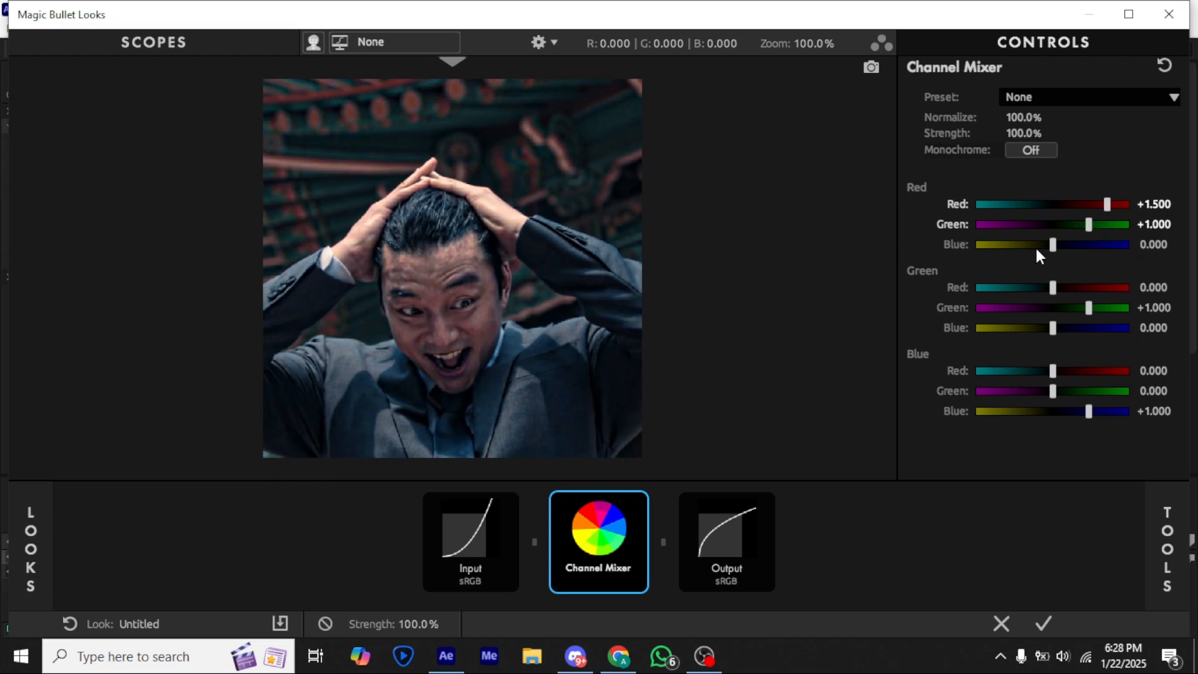
pyautogui.moveTo(1053, 244); pyautogui.dragTo(1088, 245)
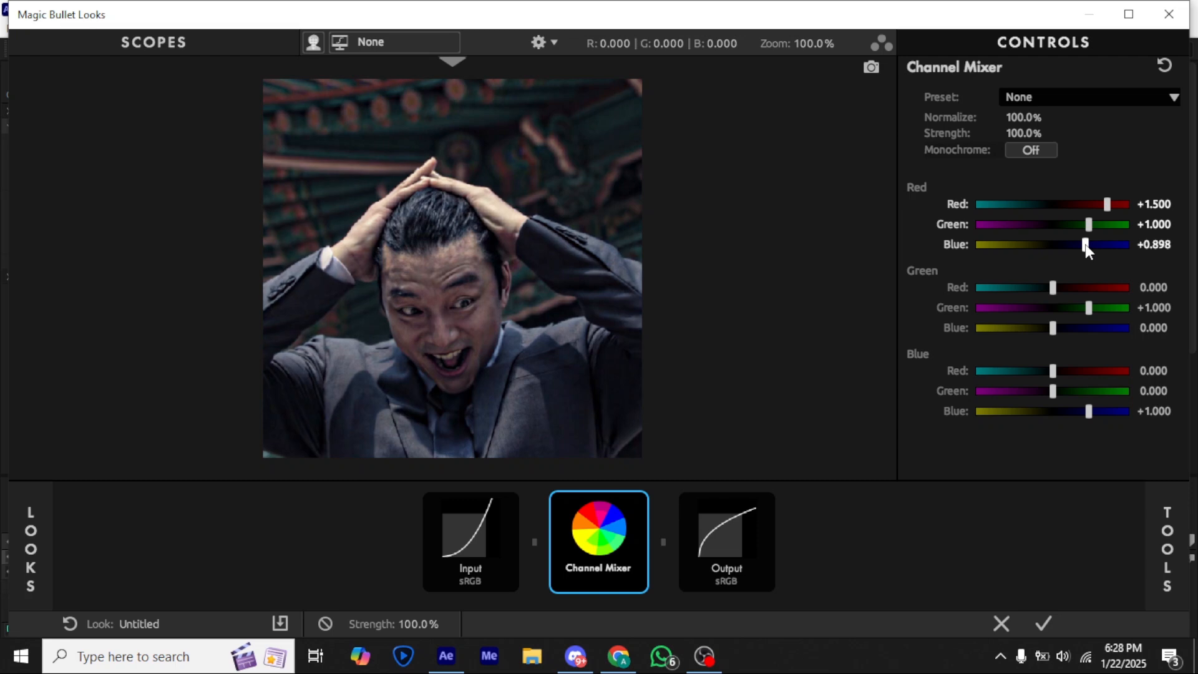
pyautogui.moveTo(1085, 245); pyautogui.dragTo(1081, 245)
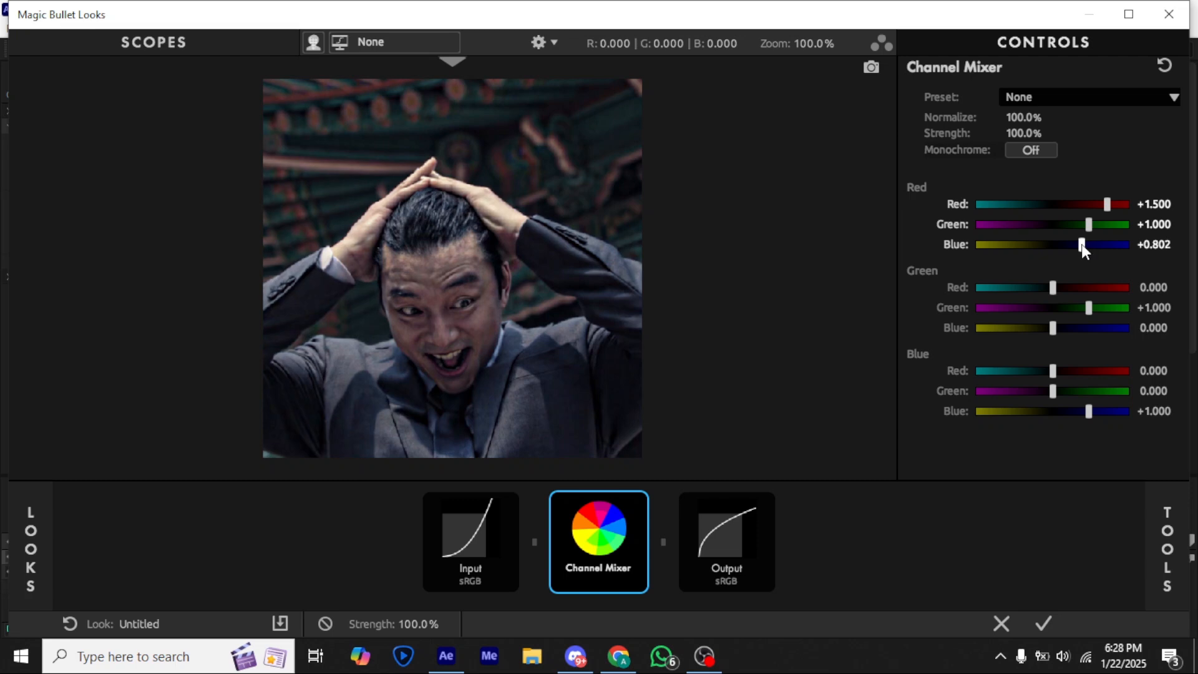
pyautogui.click(1154, 244)
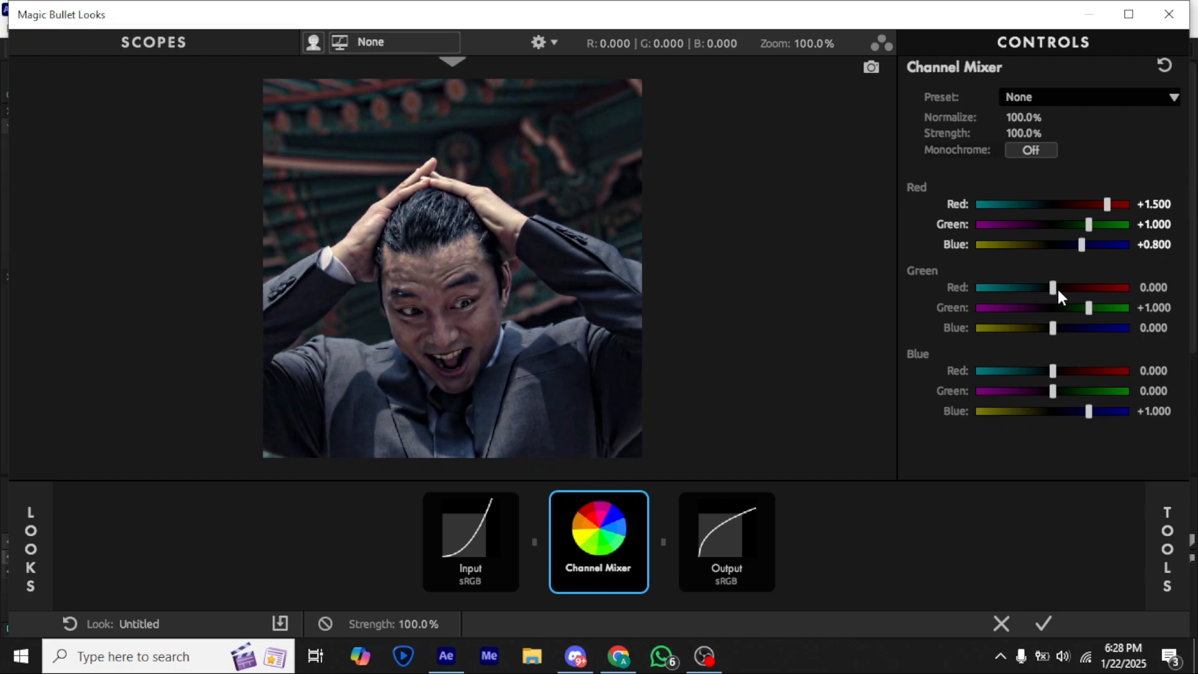
# Tune the green channel's red and green amounts and set blue into green to 0.250
pyautogui.moveTo(1053, 287); pyautogui.dragTo(1065, 287)
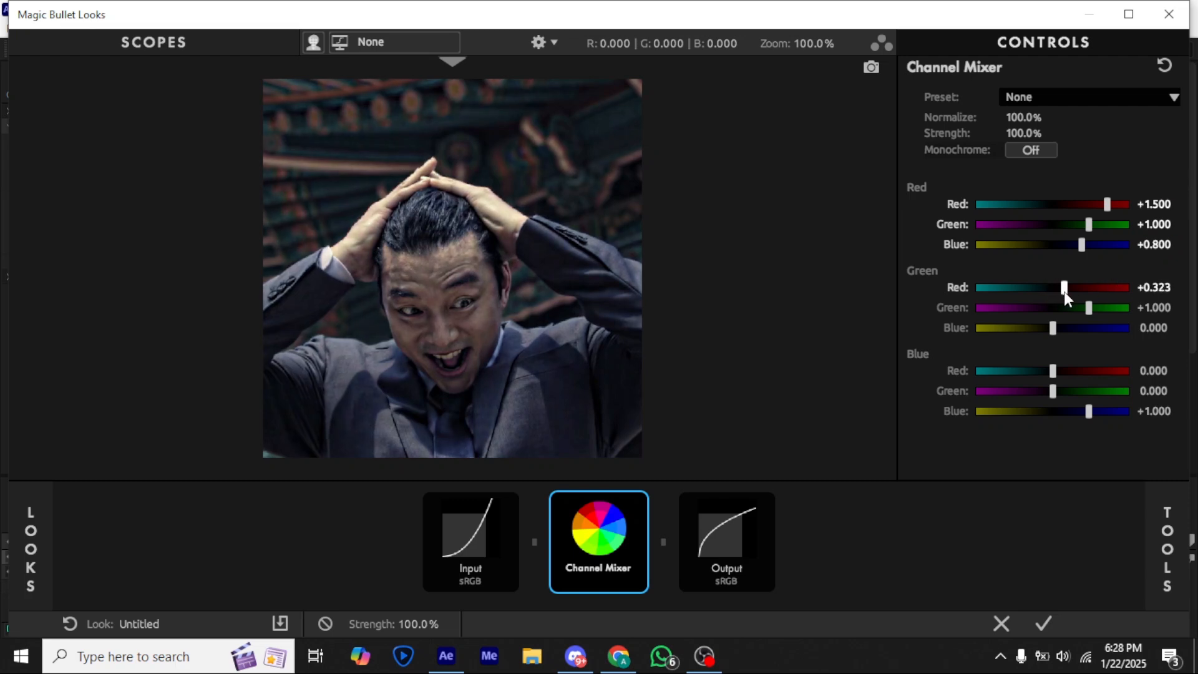
pyautogui.moveTo(1065, 287); pyautogui.dragTo(1068, 287)
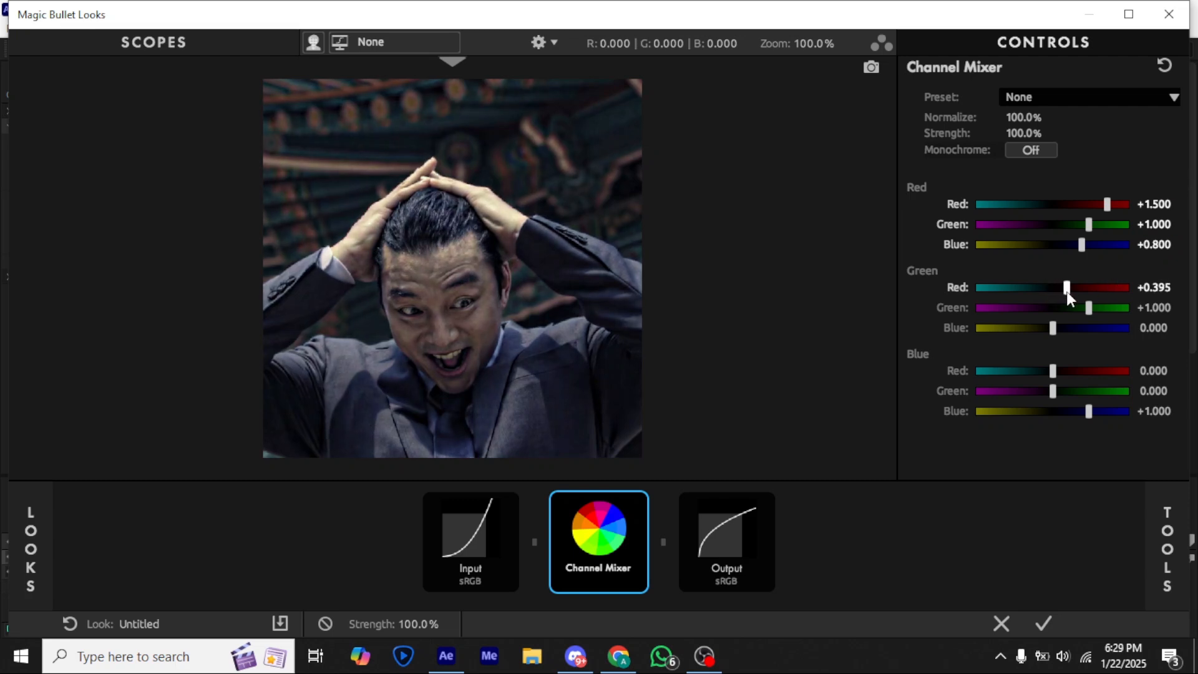
pyautogui.moveTo(1062, 287); pyautogui.dragTo(1068, 287)
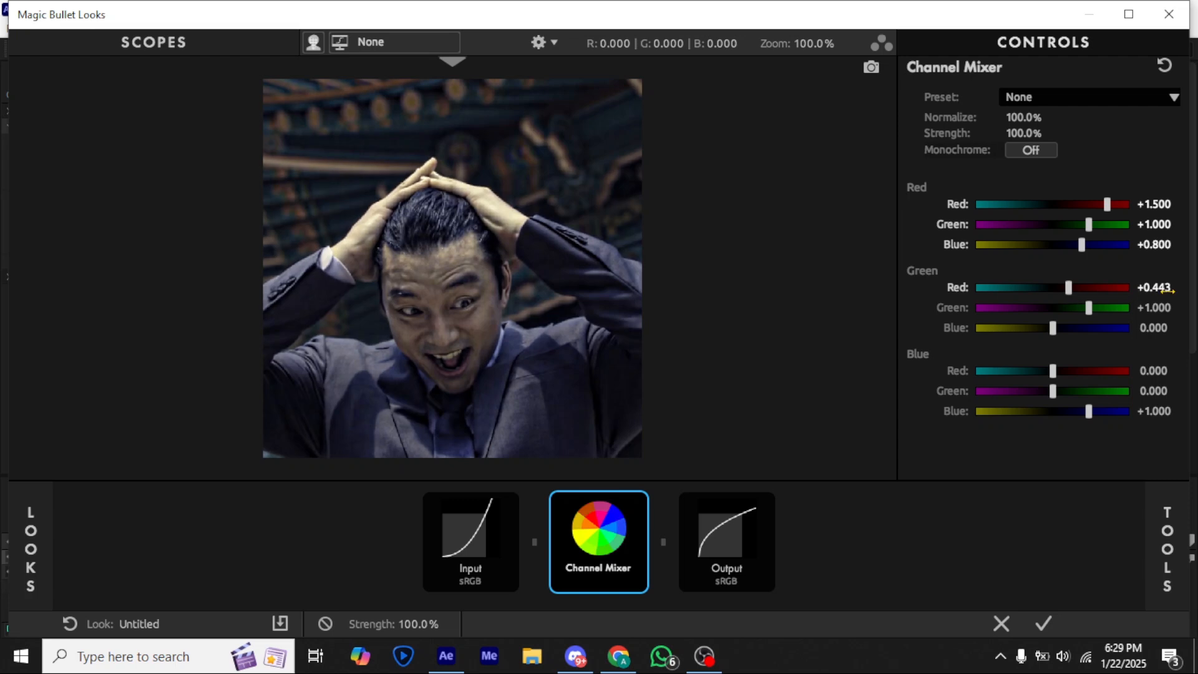
pyautogui.doubleClick(1155, 287)
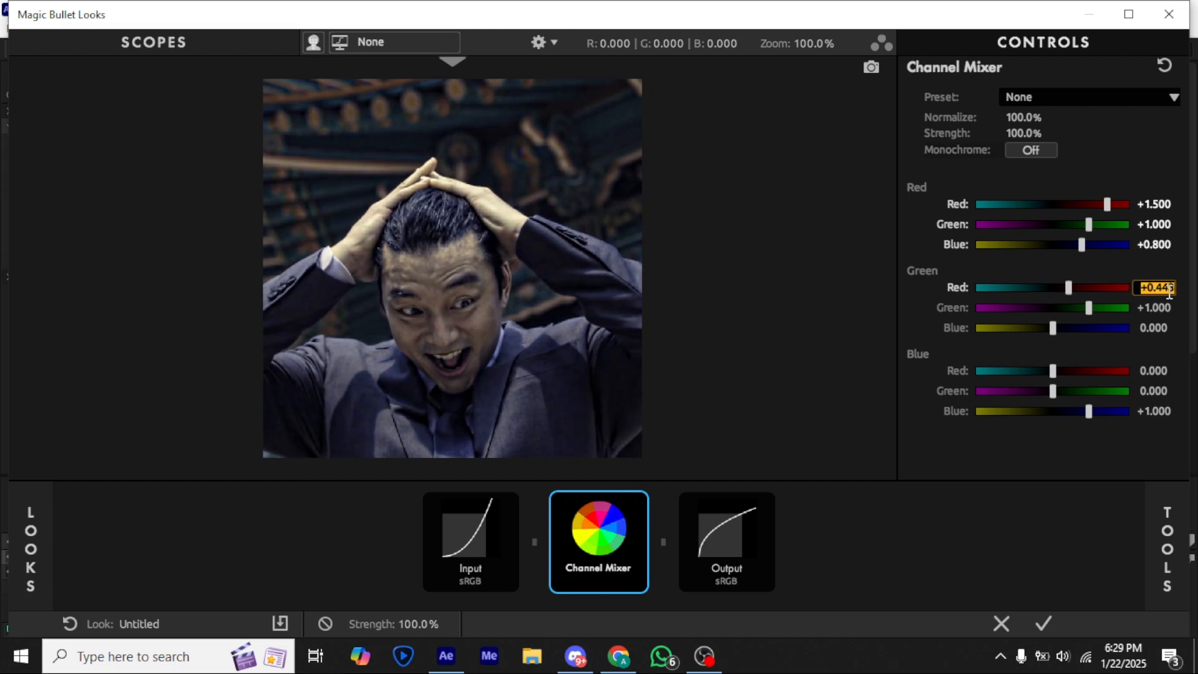
pyautogui.moveTo(1074, 288); pyautogui.dragTo(1068, 288)
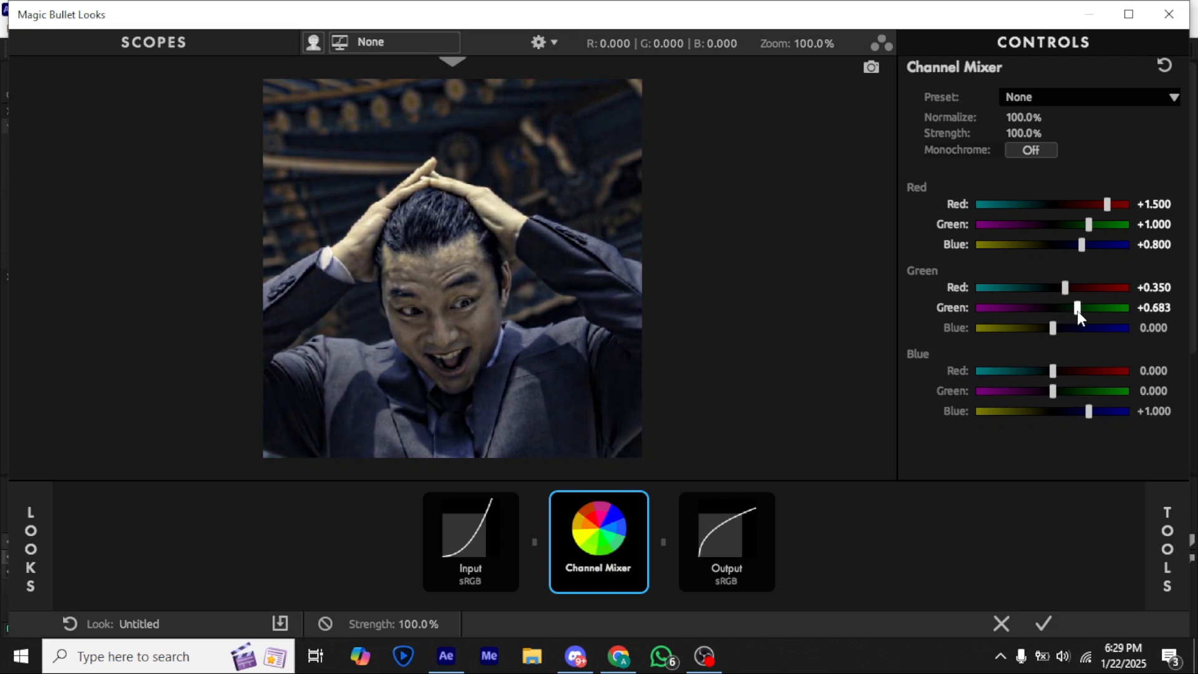
pyautogui.moveTo(1076, 307); pyautogui.dragTo(1089, 307)
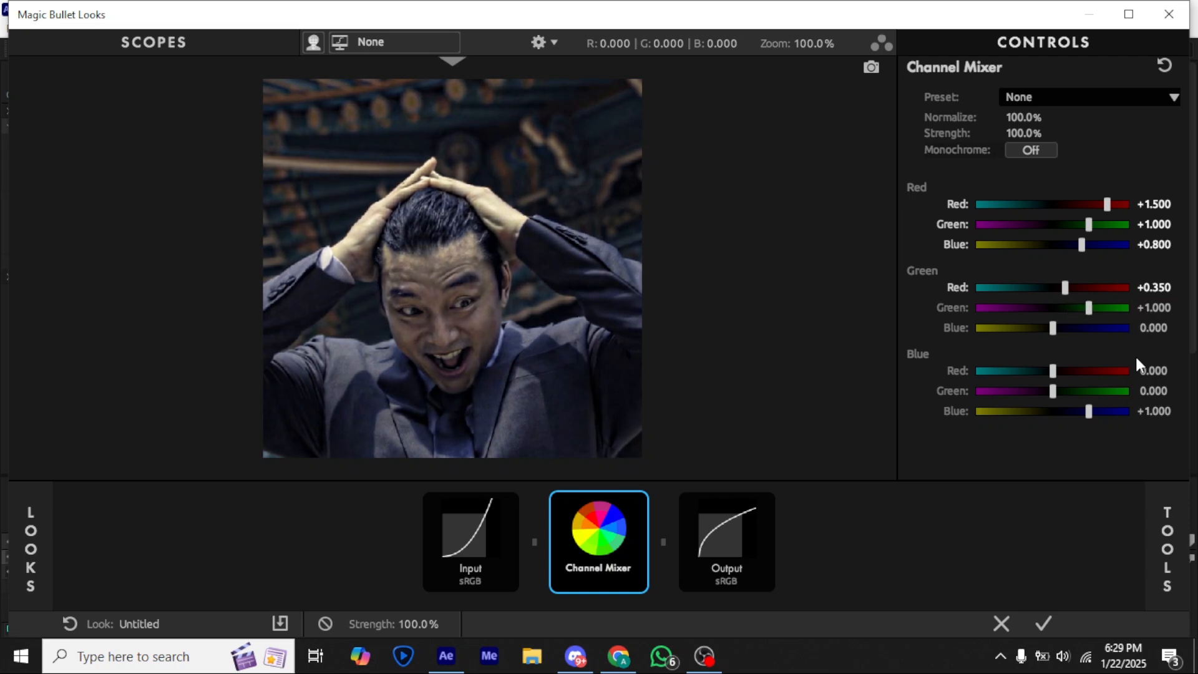
pyautogui.moveTo(1052, 328); pyautogui.dragTo(1080, 327)
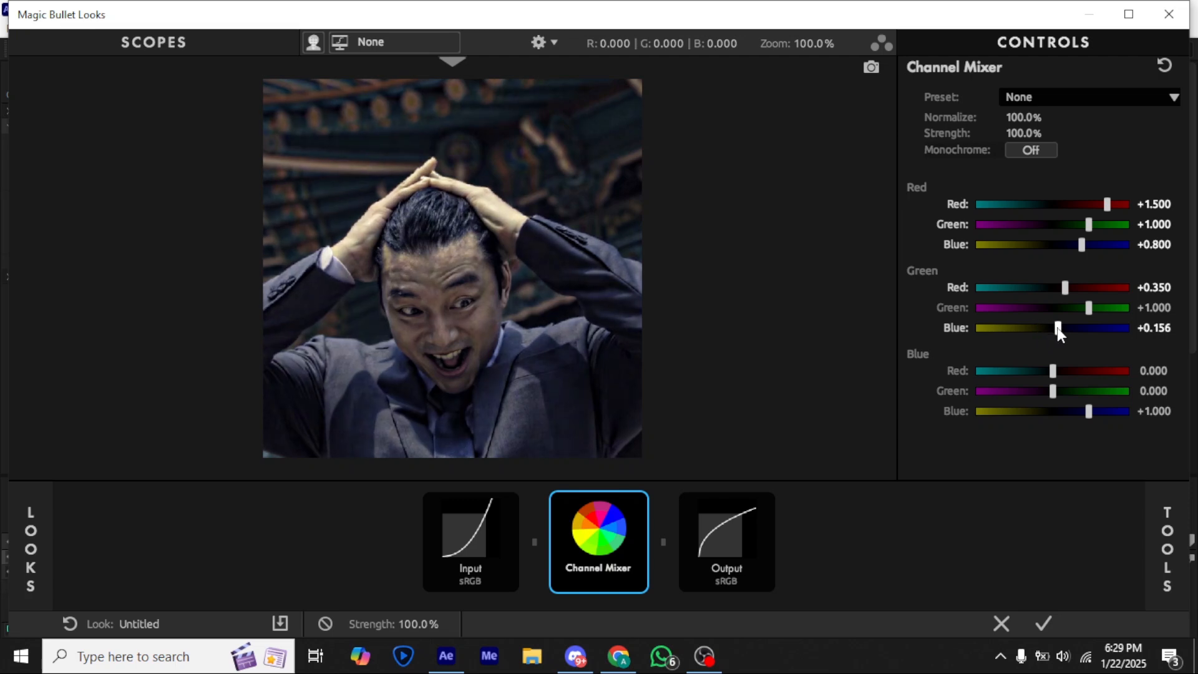
pyautogui.moveTo(1059, 327); pyautogui.dragTo(1065, 327)
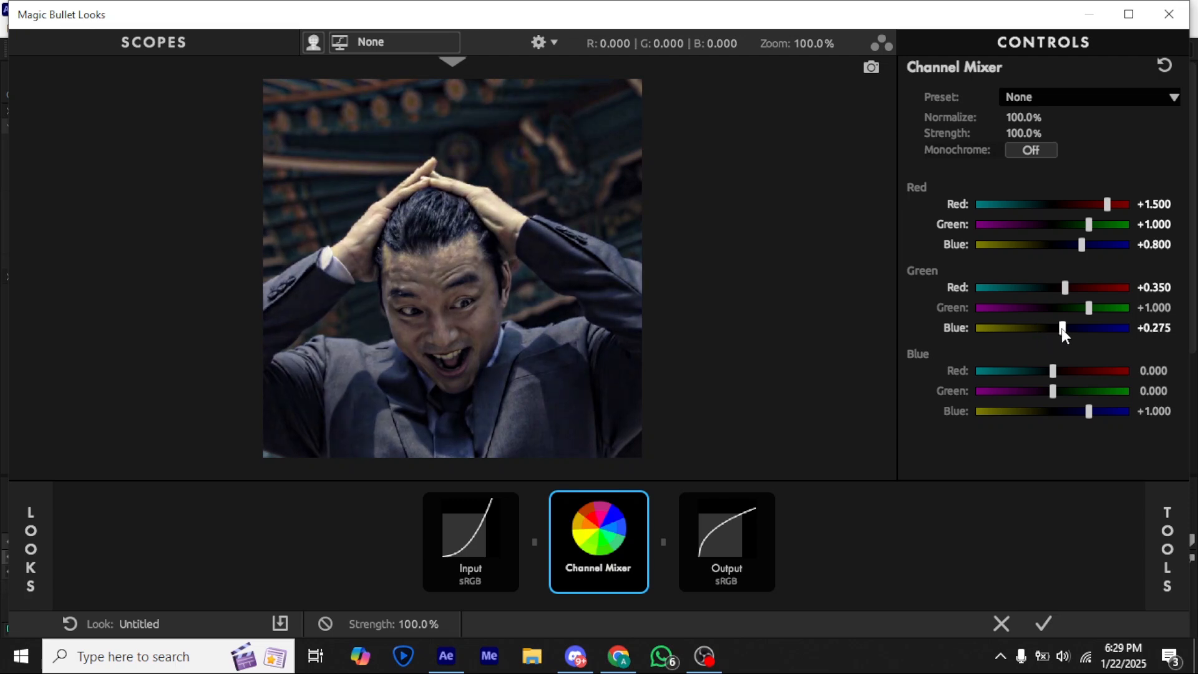
pyautogui.moveTo(1063, 327); pyautogui.dragTo(1061, 327)
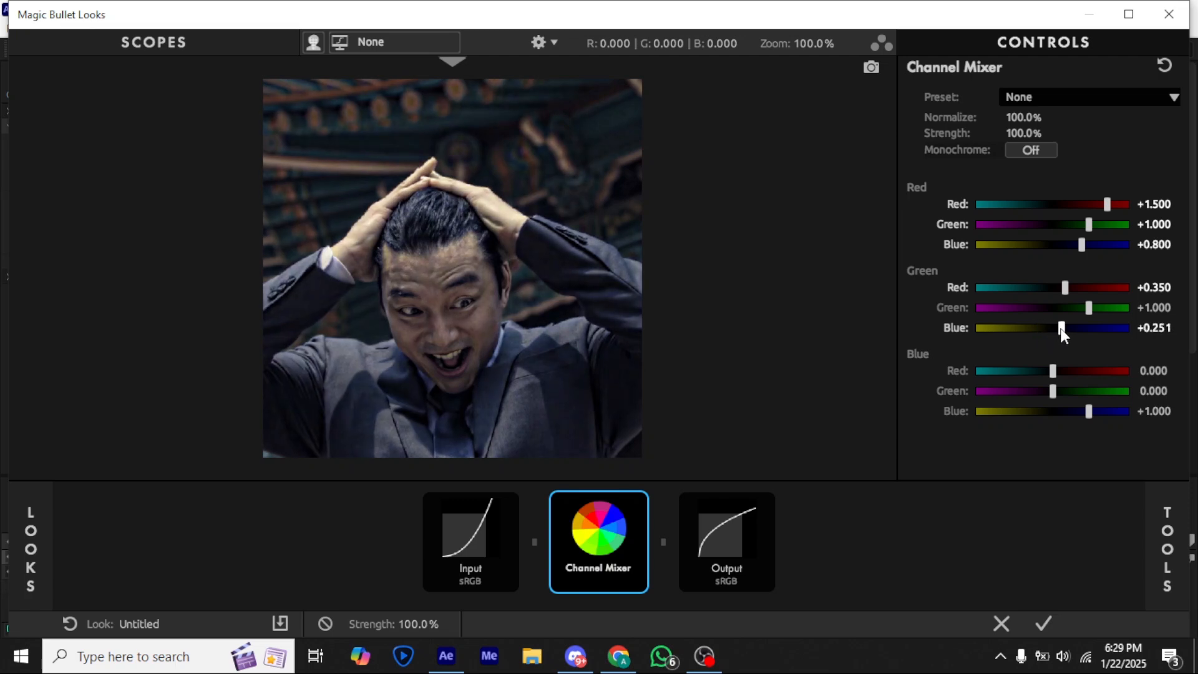
pyautogui.doubleClick(1152, 327)
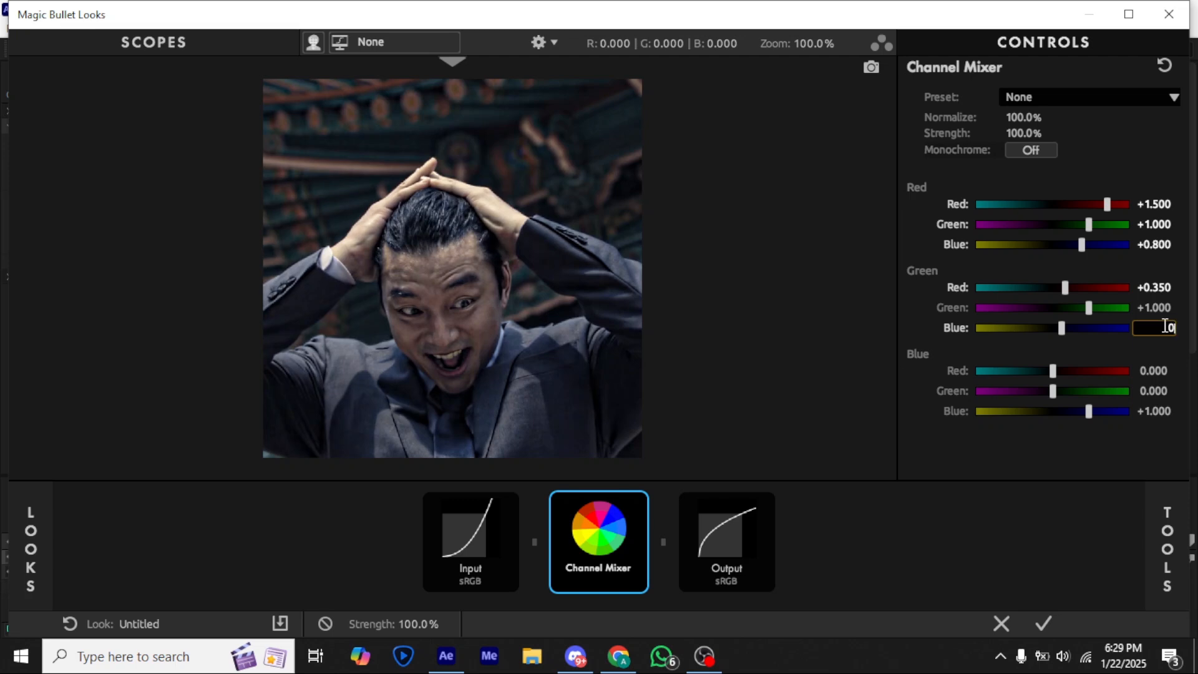
pyautogui.write('0.250')
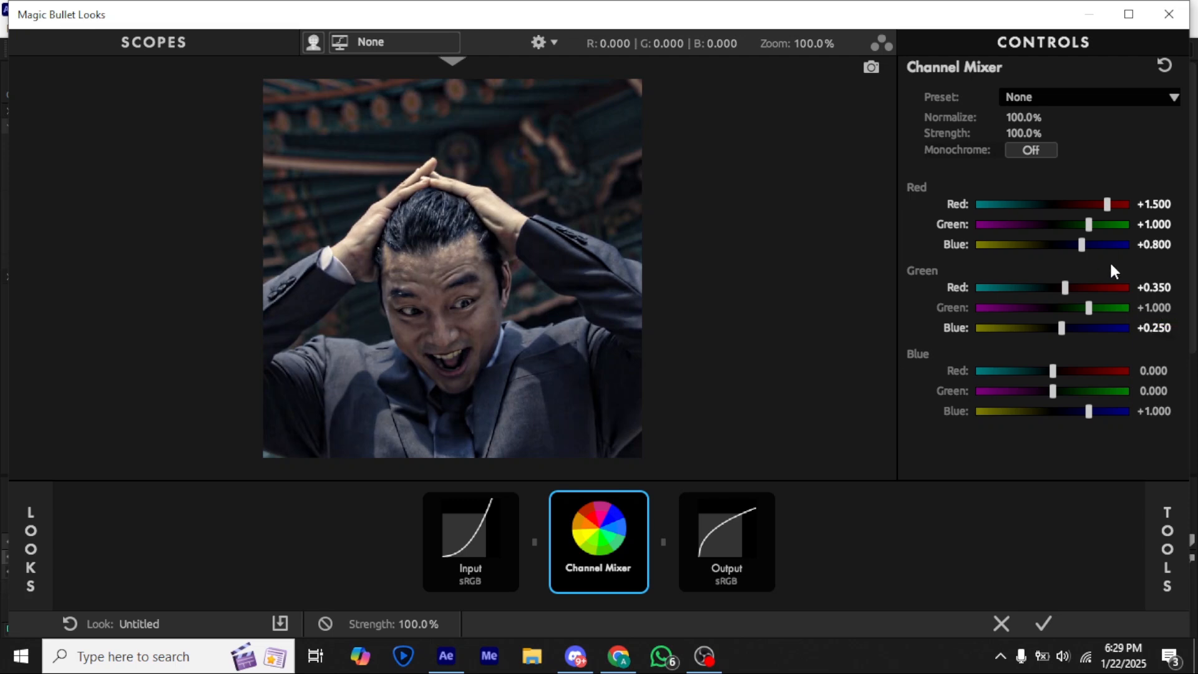
# Set the blue channel to -0.300 red, +0.275 green and 0.800 blue
pyautogui.moveTo(1074, 371); pyautogui.dragTo(1051, 371)
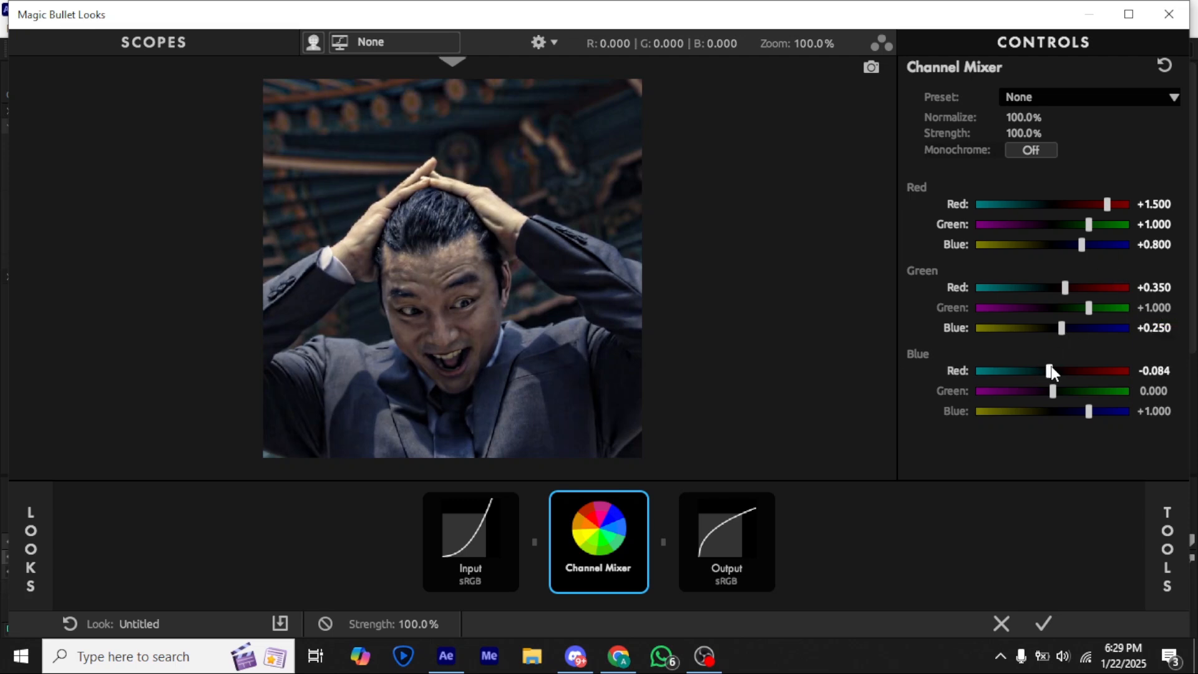
pyautogui.moveTo(1051, 371); pyautogui.dragTo(1039, 371)
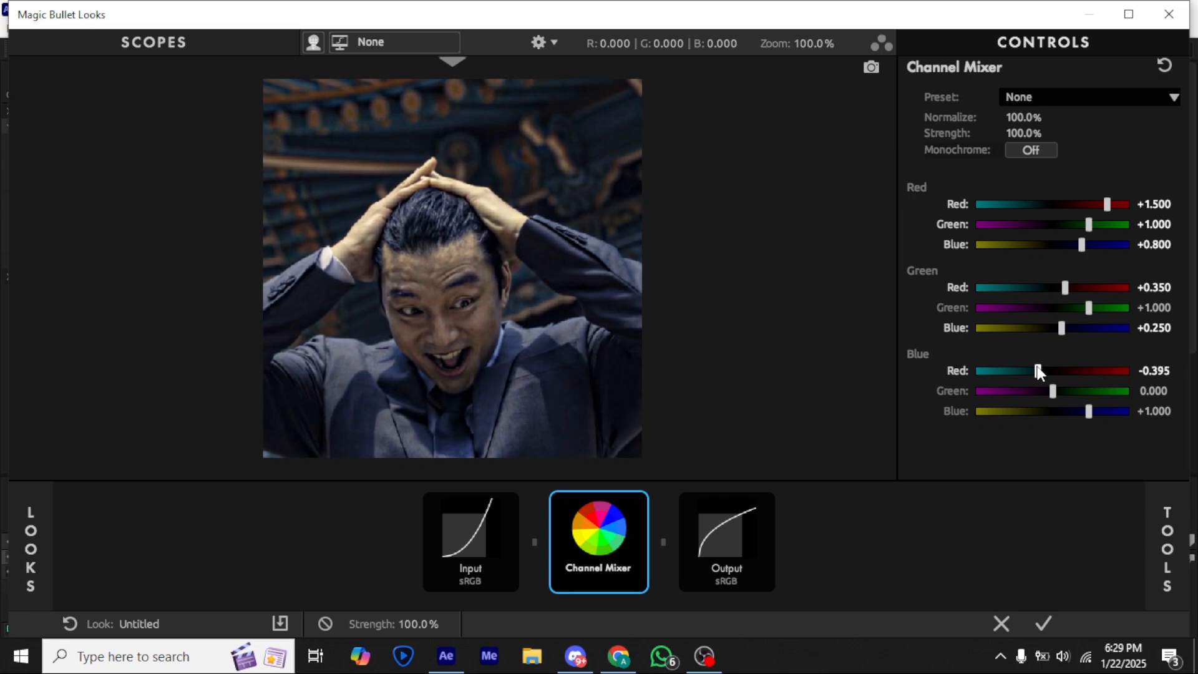
pyautogui.moveTo(1028, 371); pyautogui.dragTo(1039, 371)
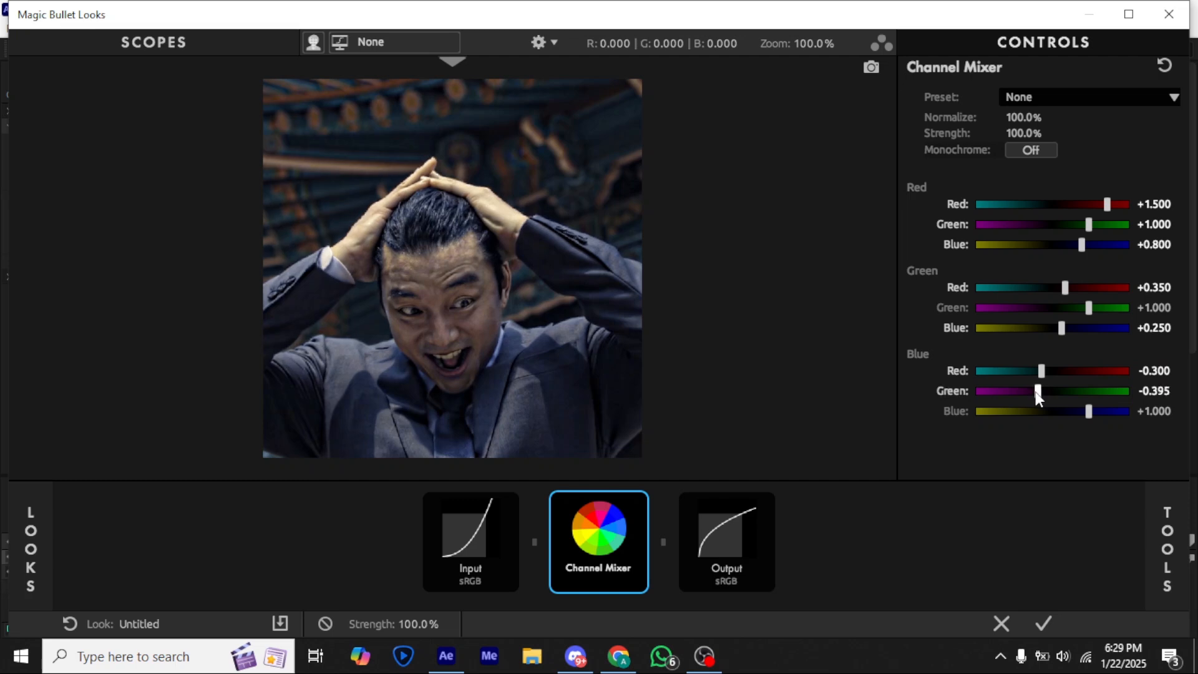
pyautogui.moveTo(1035, 390); pyautogui.dragTo(1043, 390)
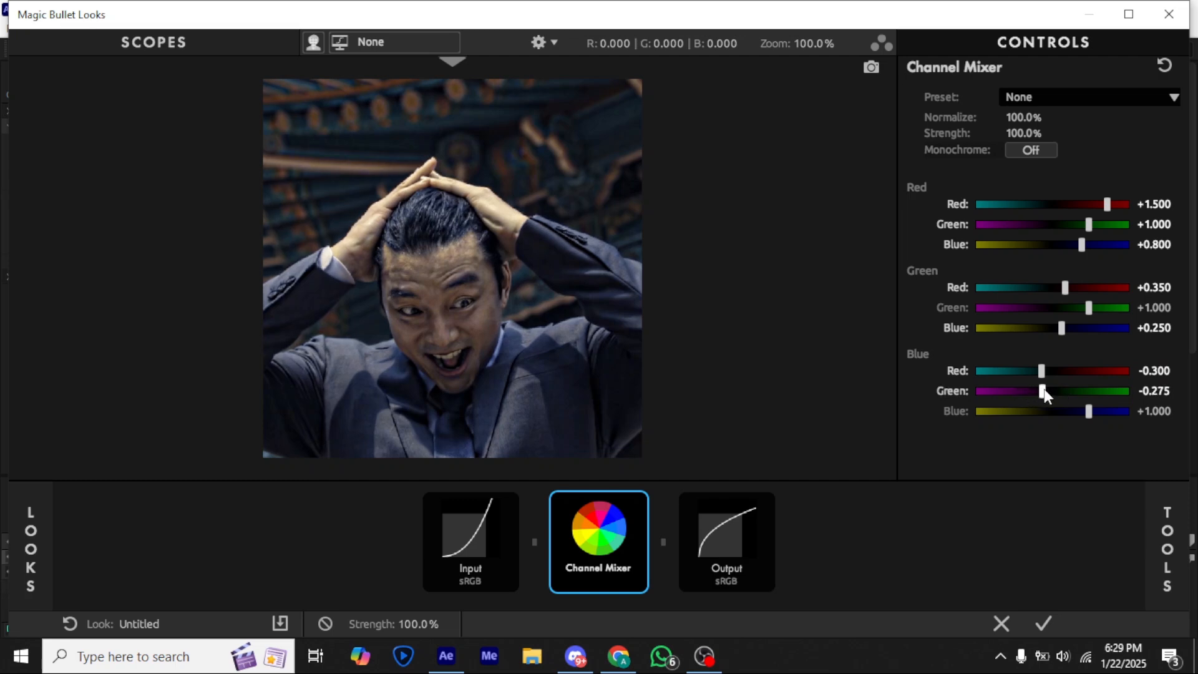
pyautogui.moveTo(1029, 391); pyautogui.dragTo(1068, 390)
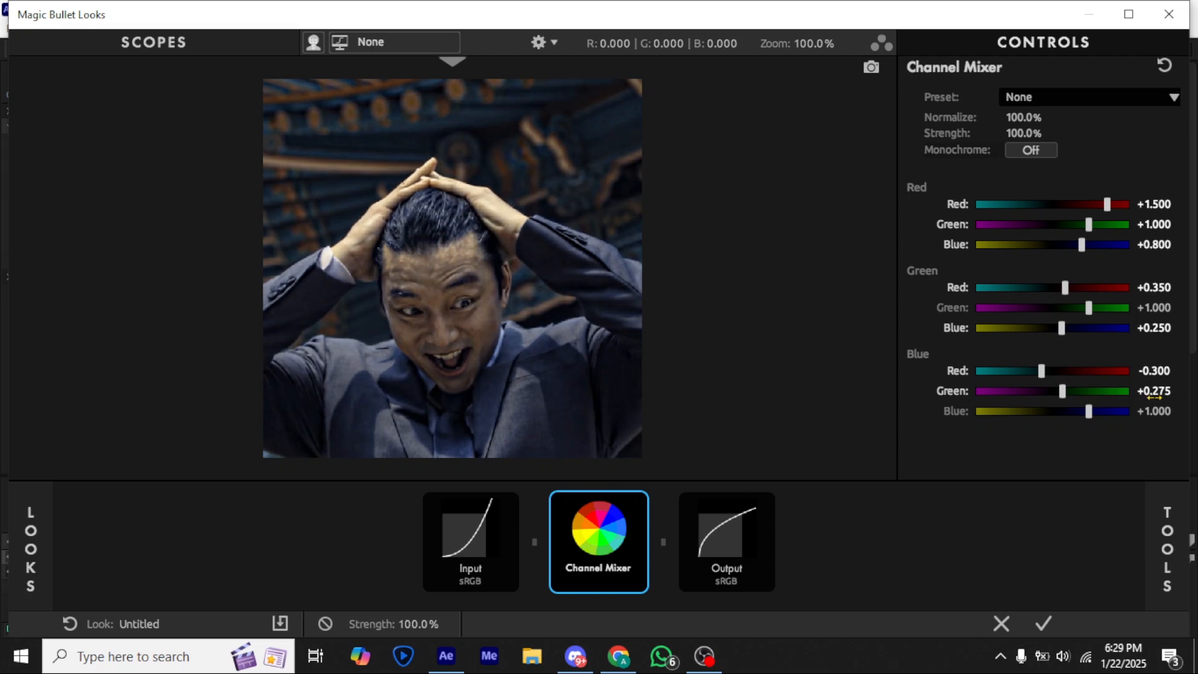
pyautogui.moveTo(1089, 412); pyautogui.dragTo(1062, 411)
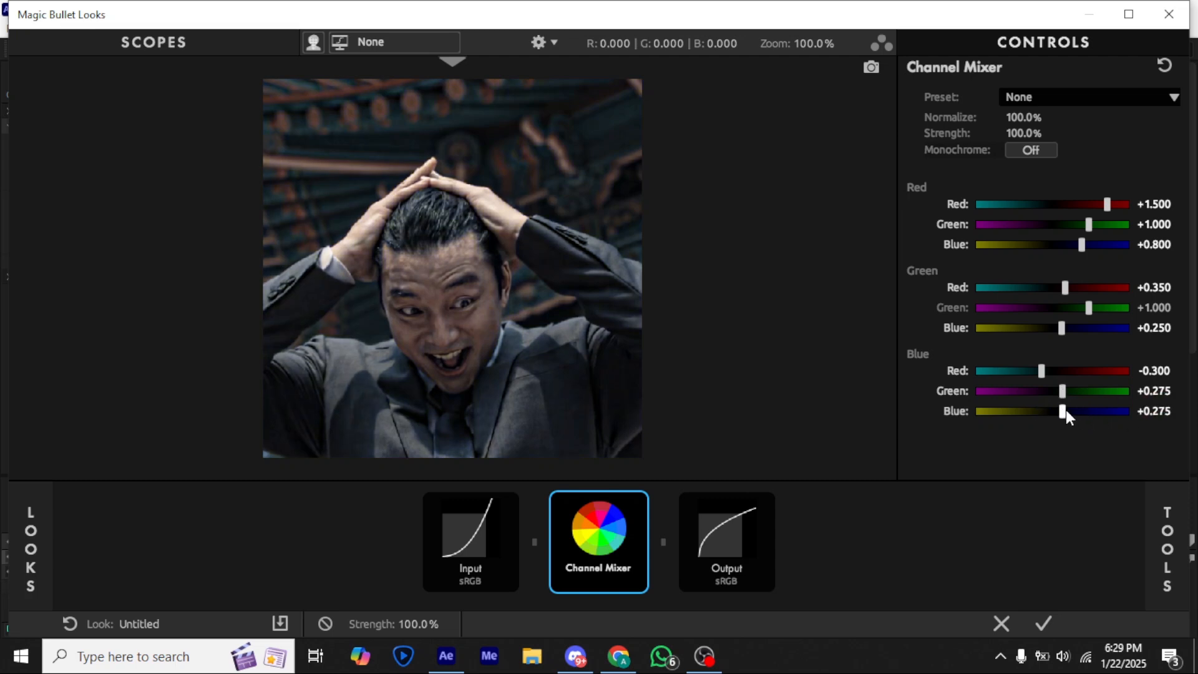
pyautogui.moveTo(1061, 411); pyautogui.dragTo(1083, 411)
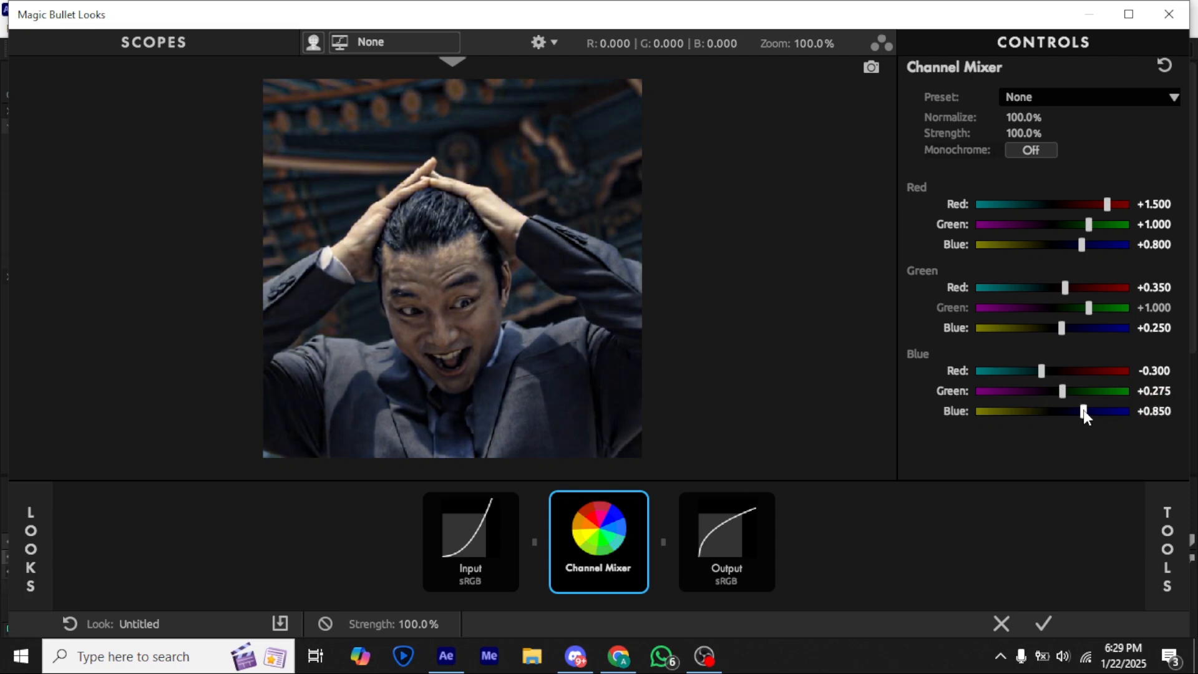
pyautogui.moveTo(1083, 412); pyautogui.dragTo(1085, 412)
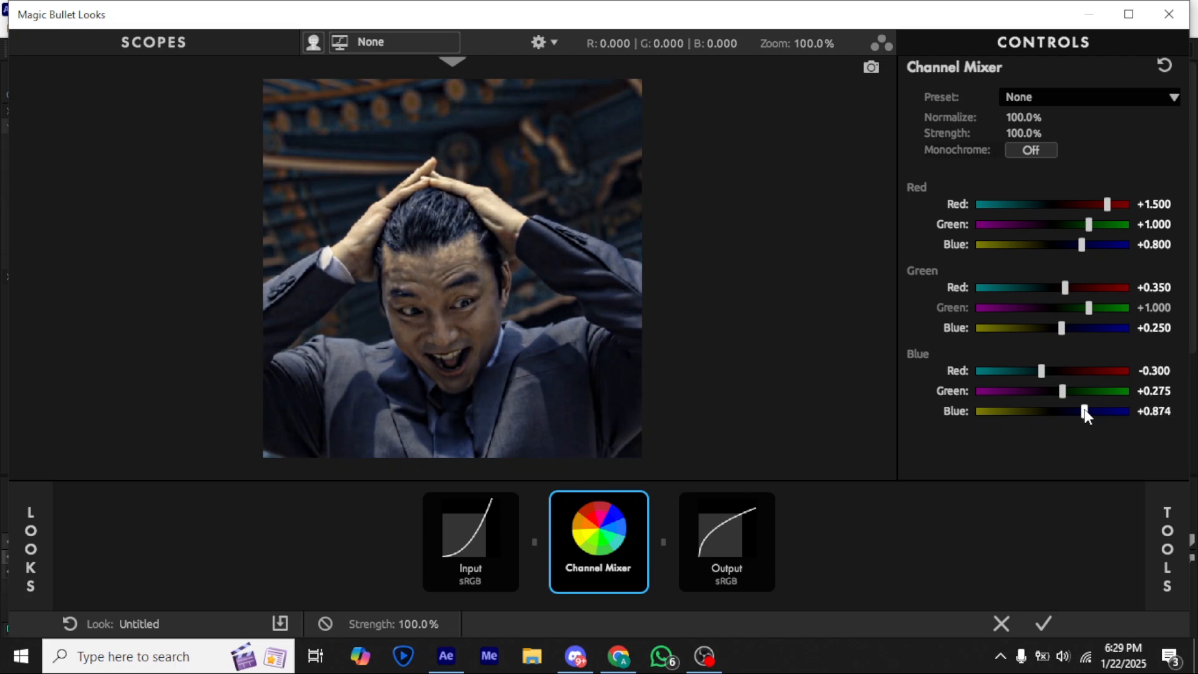
pyautogui.doubleClick(1154, 412)
pyautogui.write('+0.800')
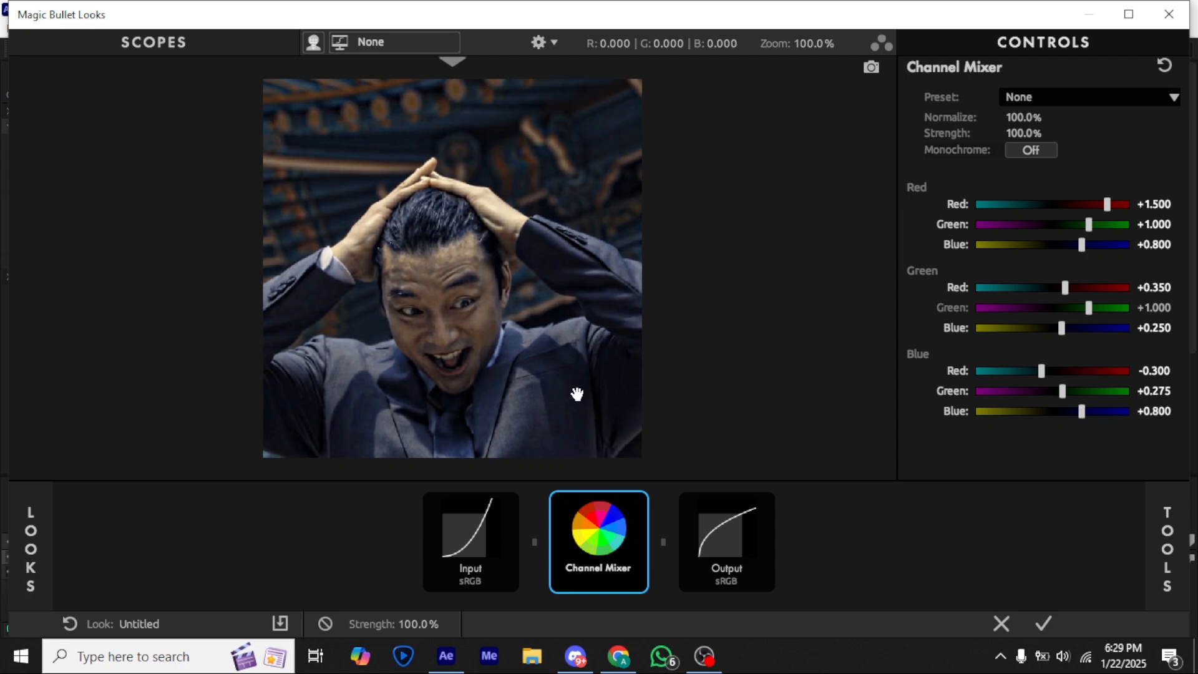
pyautogui.click(1167, 544)
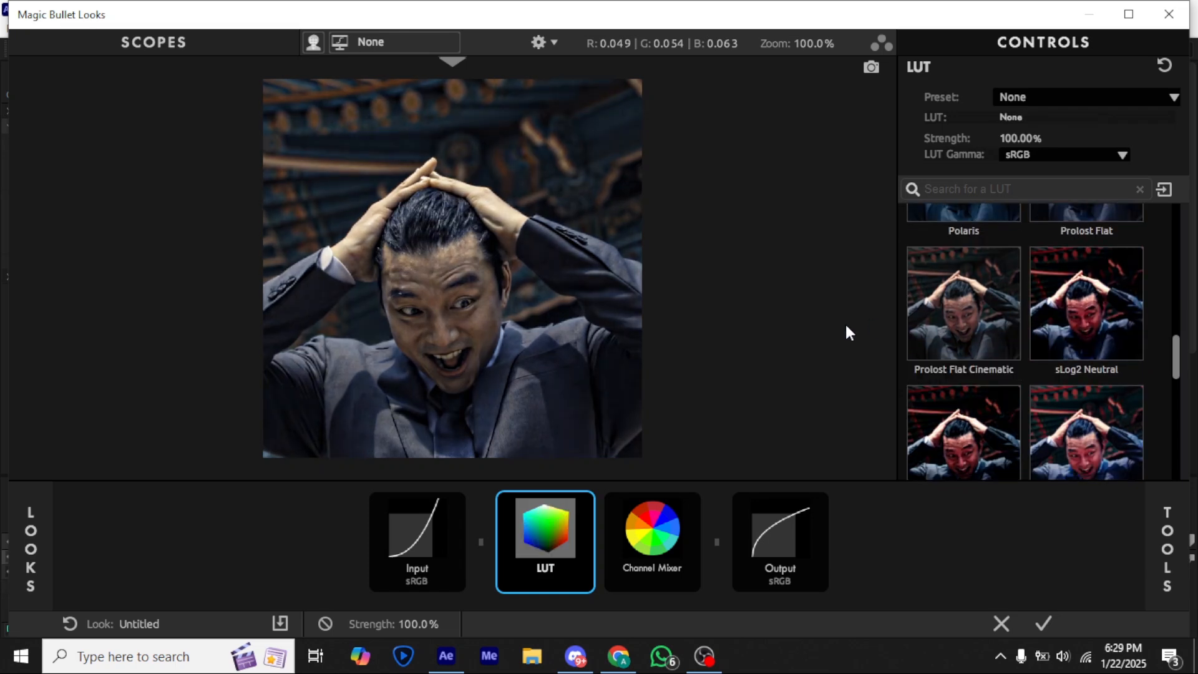
# Apply the Prolost Flat Cinematic LUT to the LUT tool ahead of the Channel Mixer
pyautogui.click(963, 303)
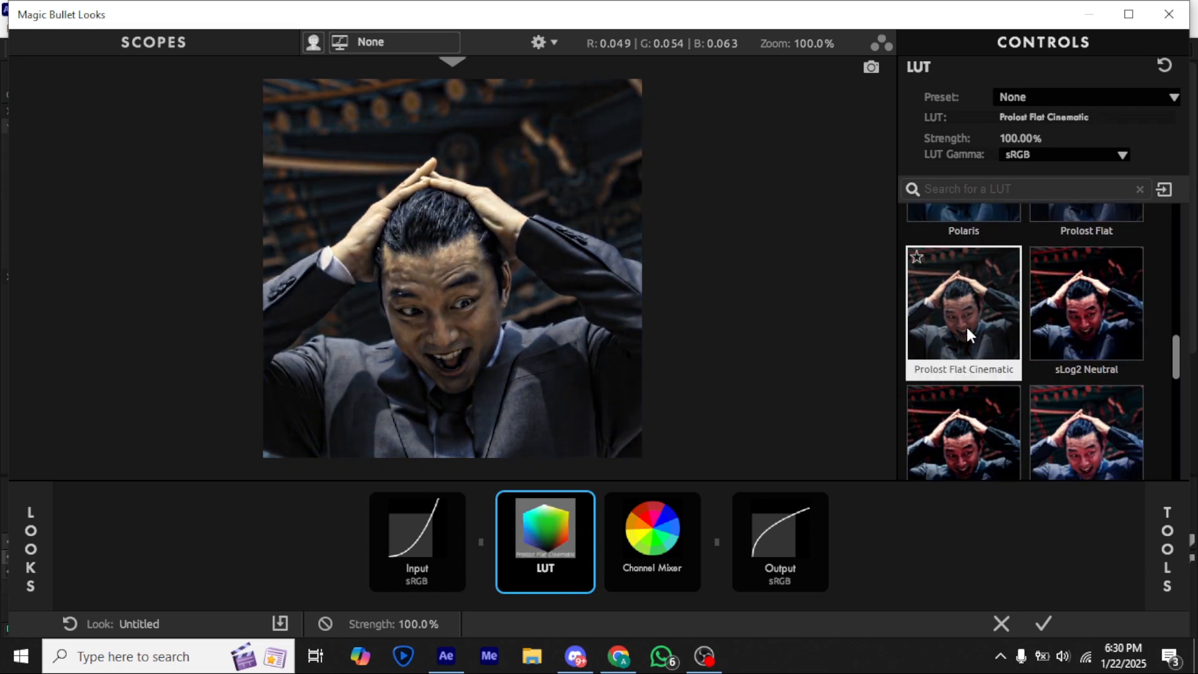
pyautogui.click(962, 304)
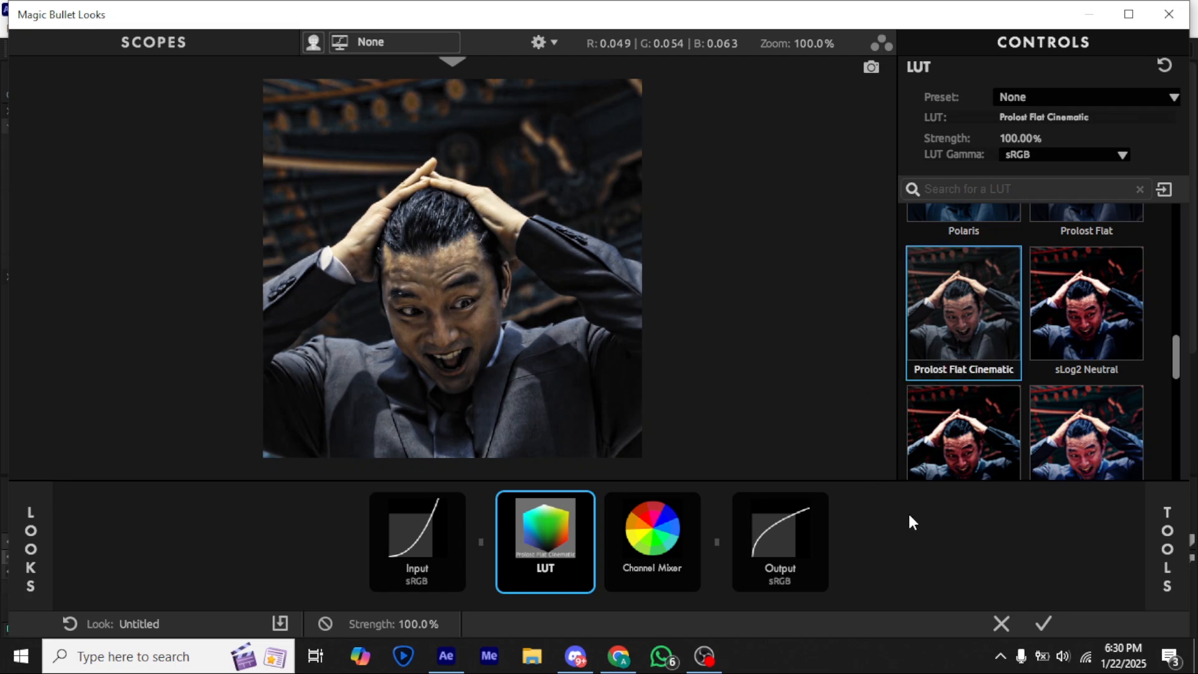
pyautogui.click(1167, 546)
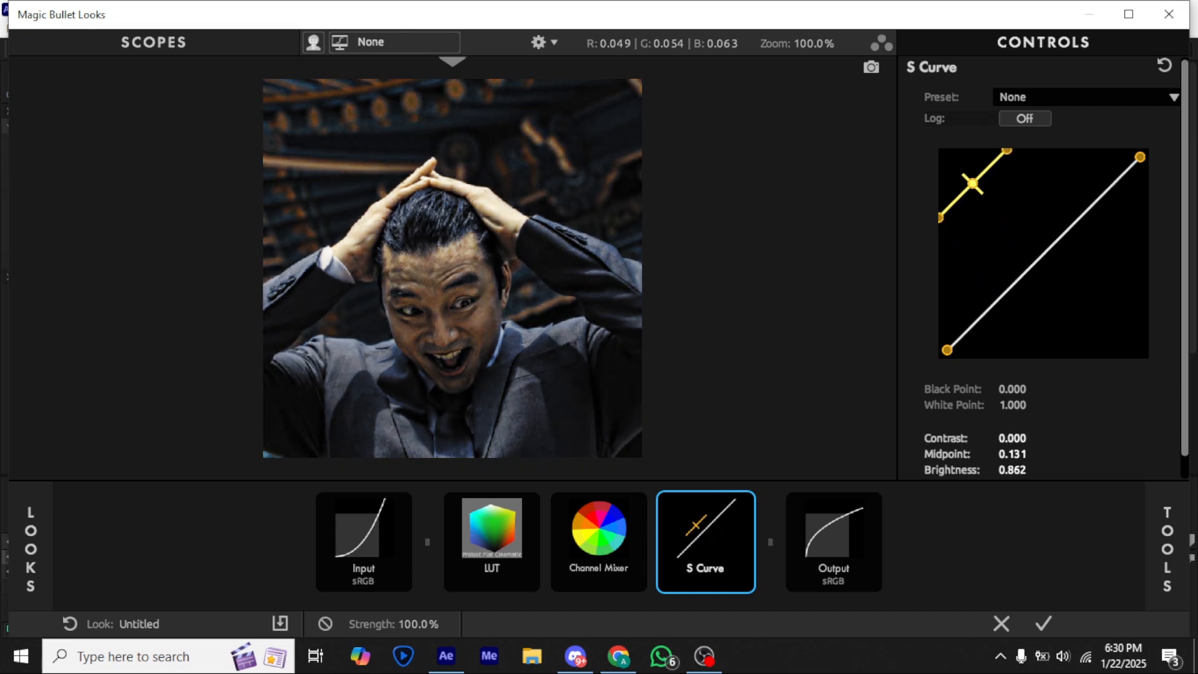
# Push the S Curve midpoint to the top-left extreme and lower the white point to 0.928
pyautogui.moveTo(971, 184); pyautogui.dragTo(947, 157)
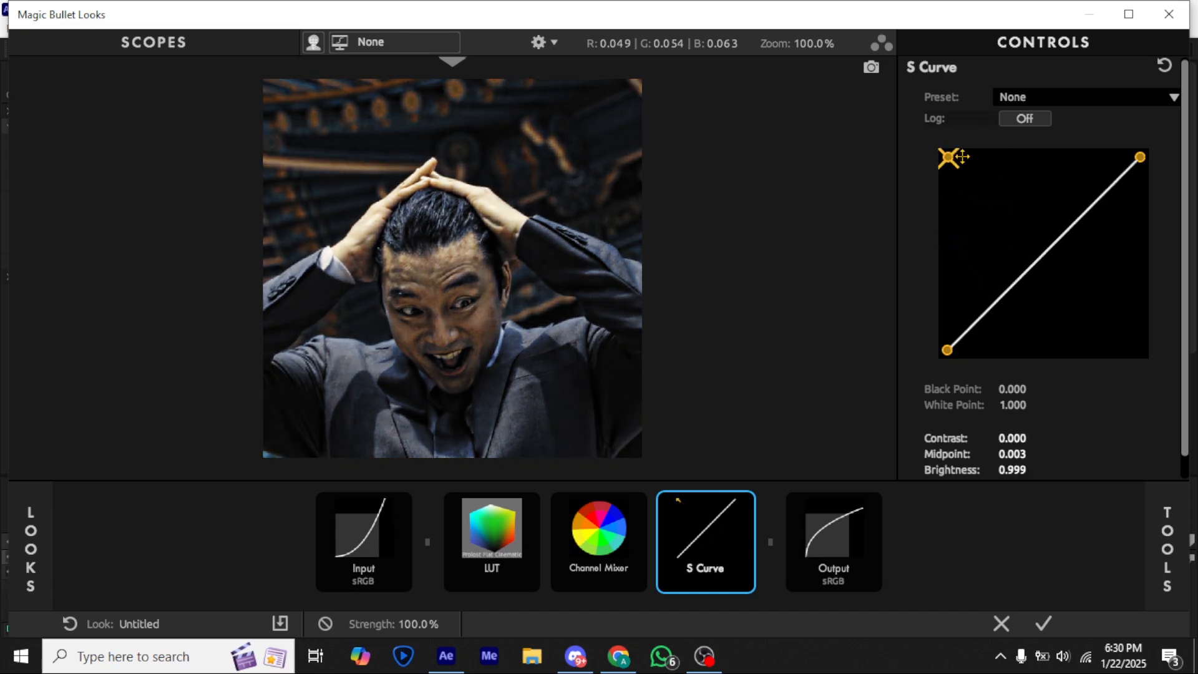
pyautogui.moveTo(1139, 157); pyautogui.dragTo(1124, 157)
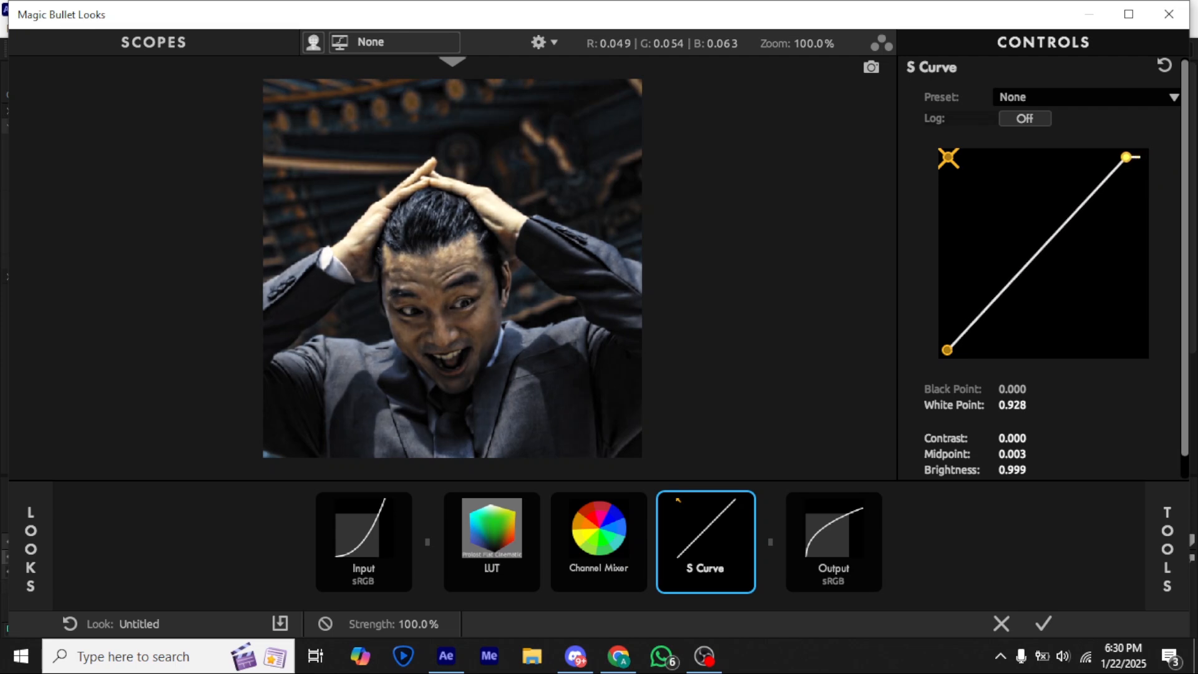
pyautogui.moveTo(1131, 157); pyautogui.dragTo(1116, 157)
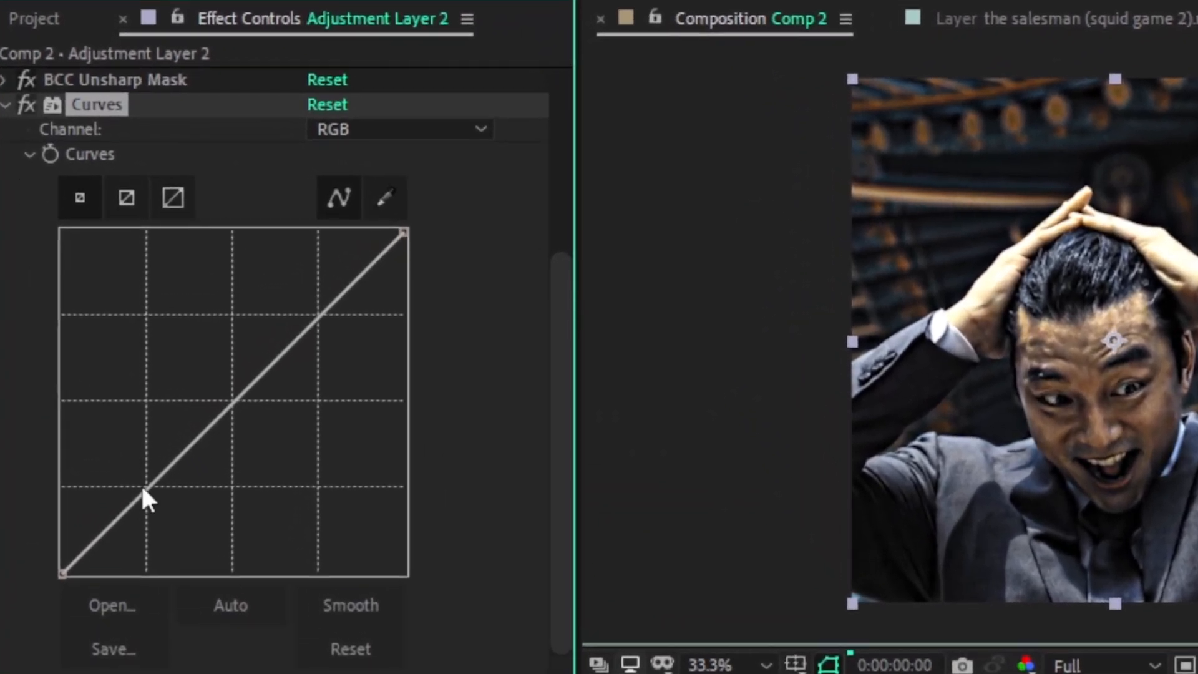
# Add points to the Curves RGB line and bend it into a gentle S for contrast
pyautogui.moveTo(146, 487); pyautogui.dragTo(229, 408)
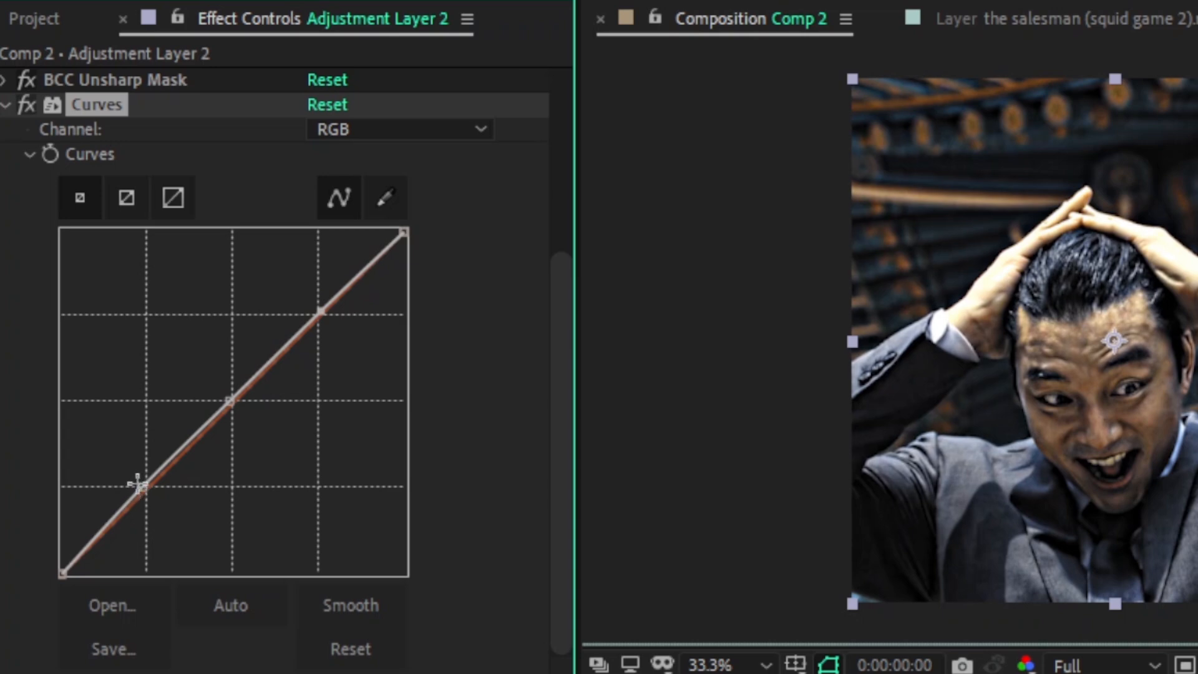
pyautogui.moveTo(142, 482); pyautogui.dragTo(142, 493)
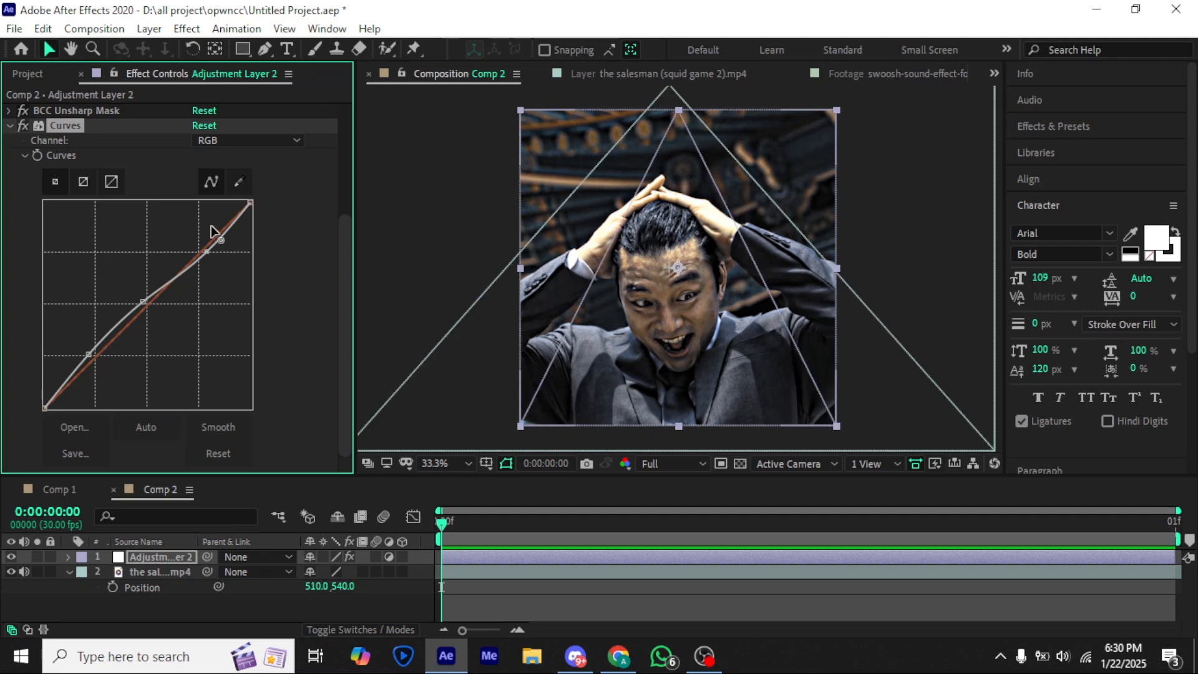
pyautogui.moveTo(252, 231)
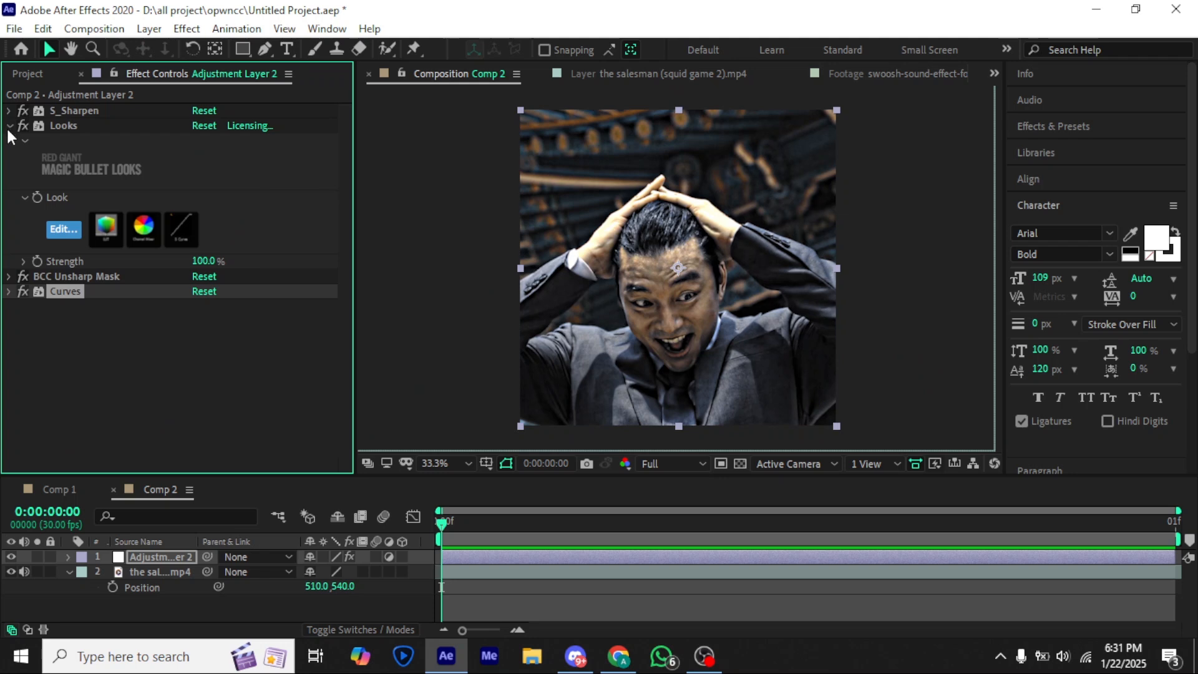
# Collapse Looks and add S_Glow with Brightness 0.5 and Glow Width 200
pyautogui.click(8, 126)
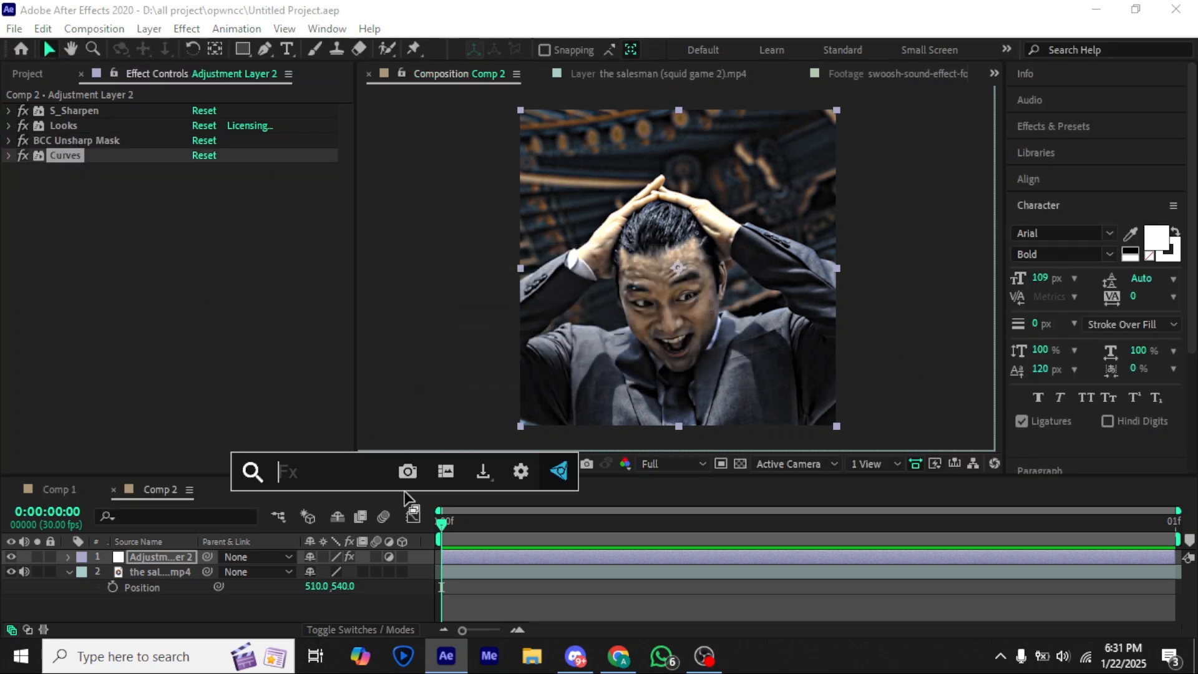
pyautogui.write('s')
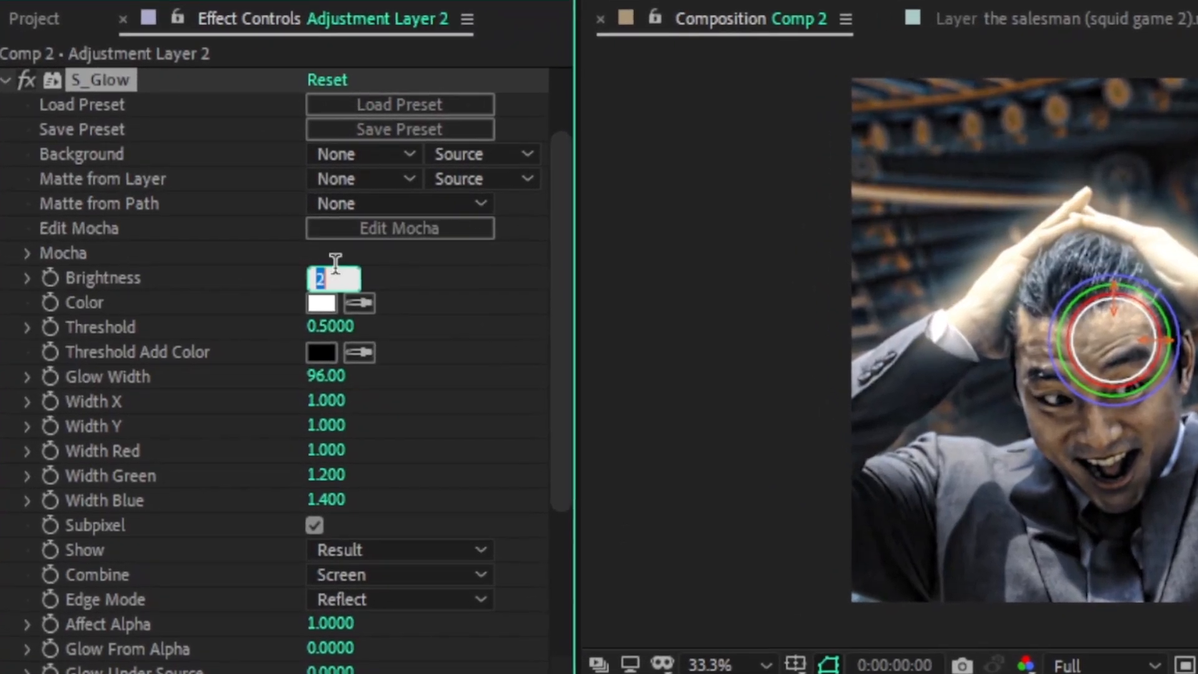
pyautogui.write('0.500')
pyautogui.click(327, 375)
pyautogui.write('200')
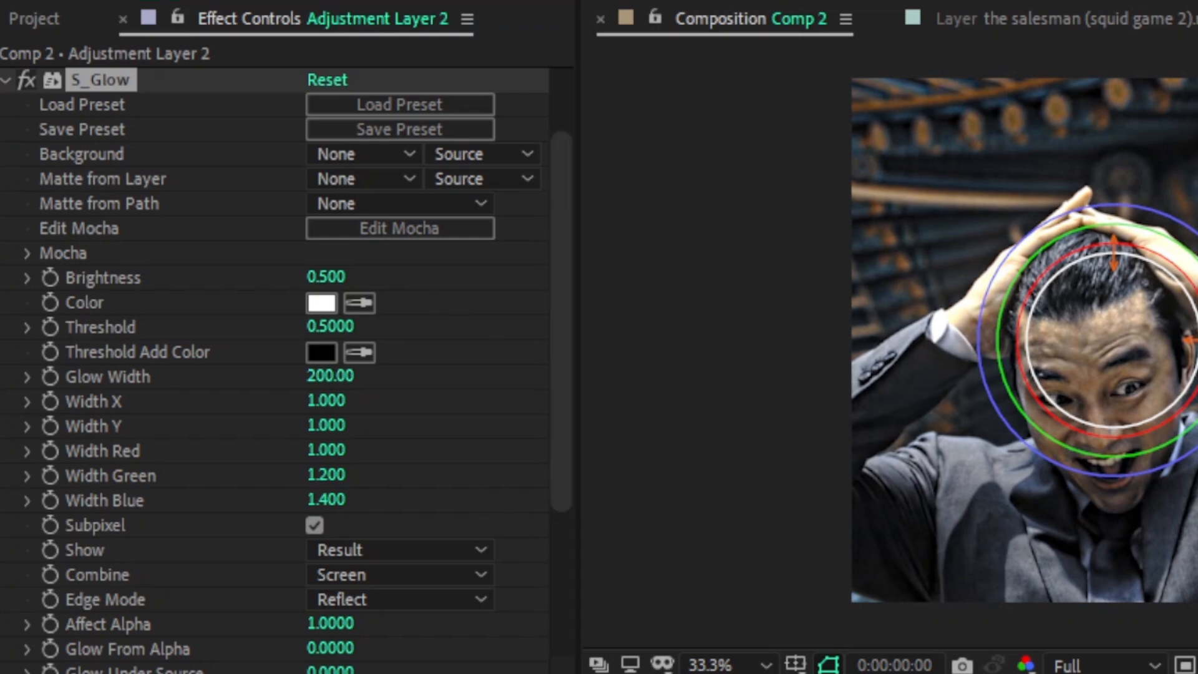
pyautogui.moveTo(348, 420)
pyautogui.write('math')
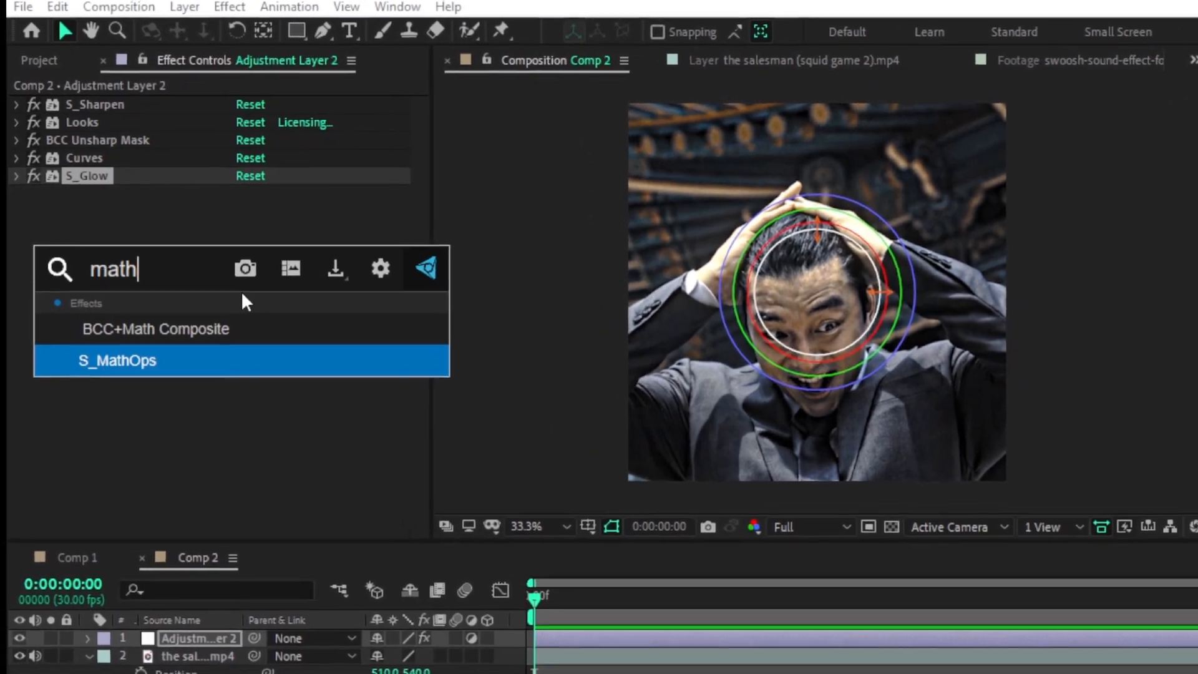
# Apply S_MathOps with A Lights and A Saturation at 1.100, then save the project
pyautogui.doubleClick(116, 360)
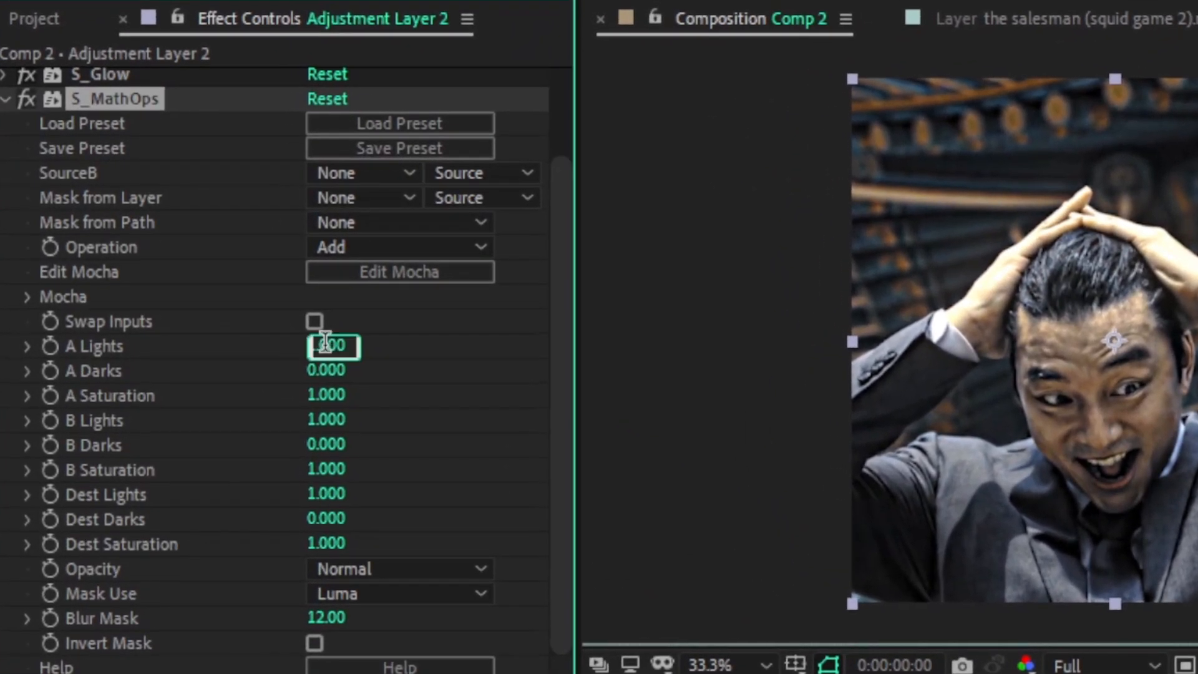
pyautogui.write('1.100')
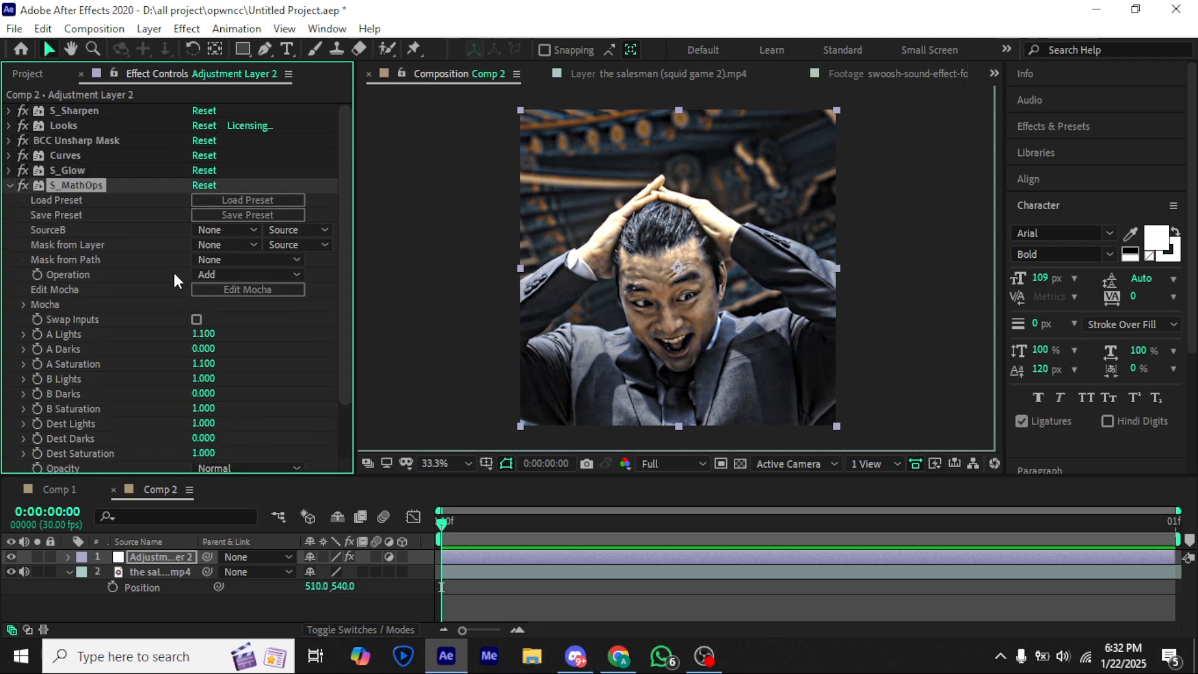
pyautogui.press('ctrl+s')
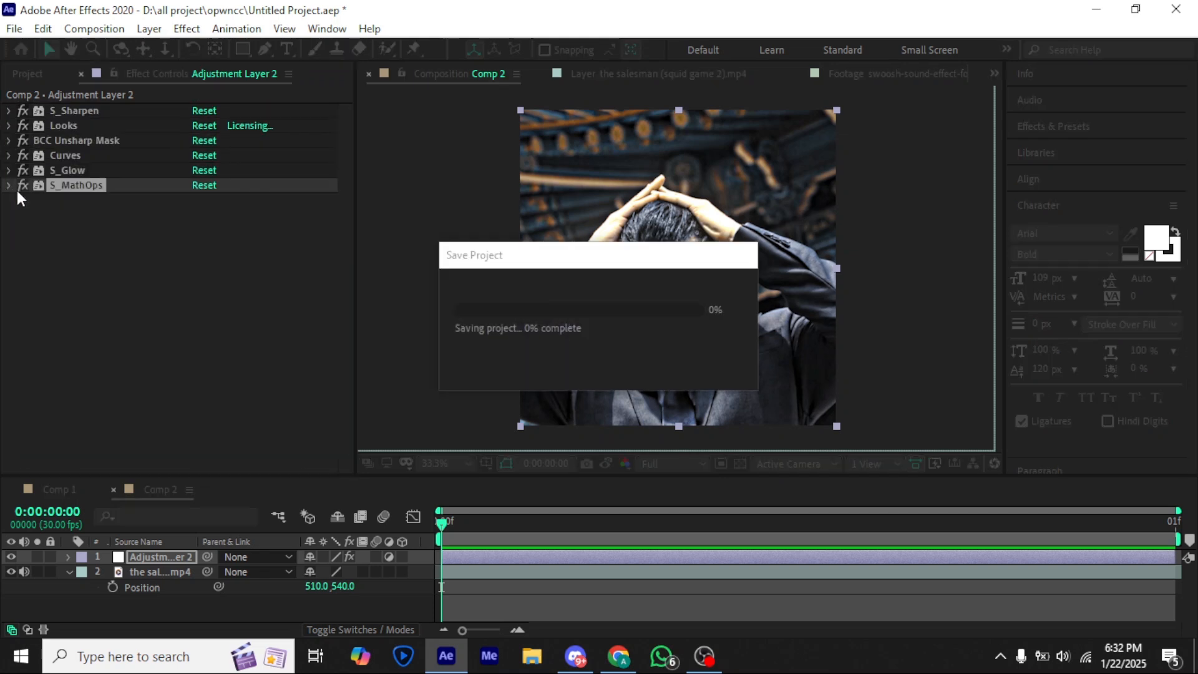